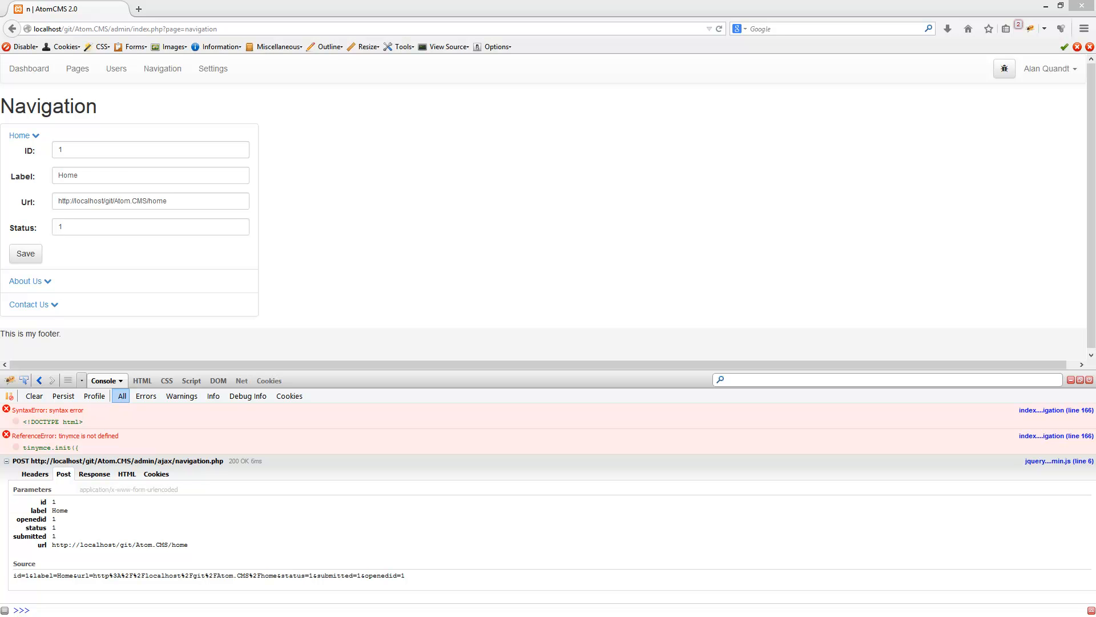
- Switch from Firefox to Aptana Studio to add a file to the ajax folder
key("alt+tab")
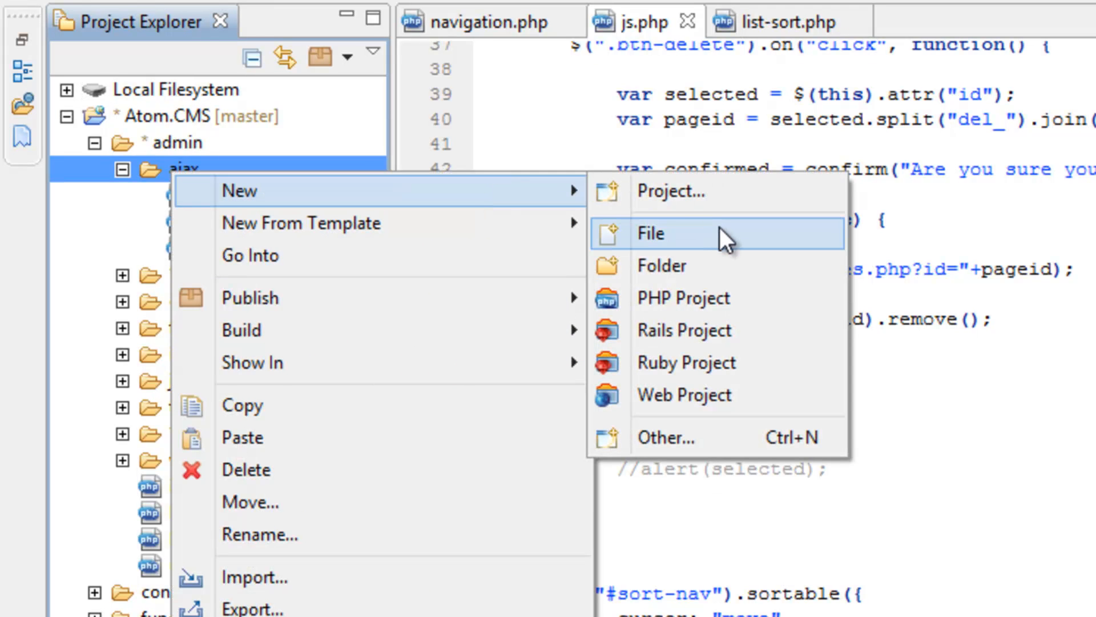
- Create an empty navigation.php file in the admin ajax folder and open it
left_click(652, 233)
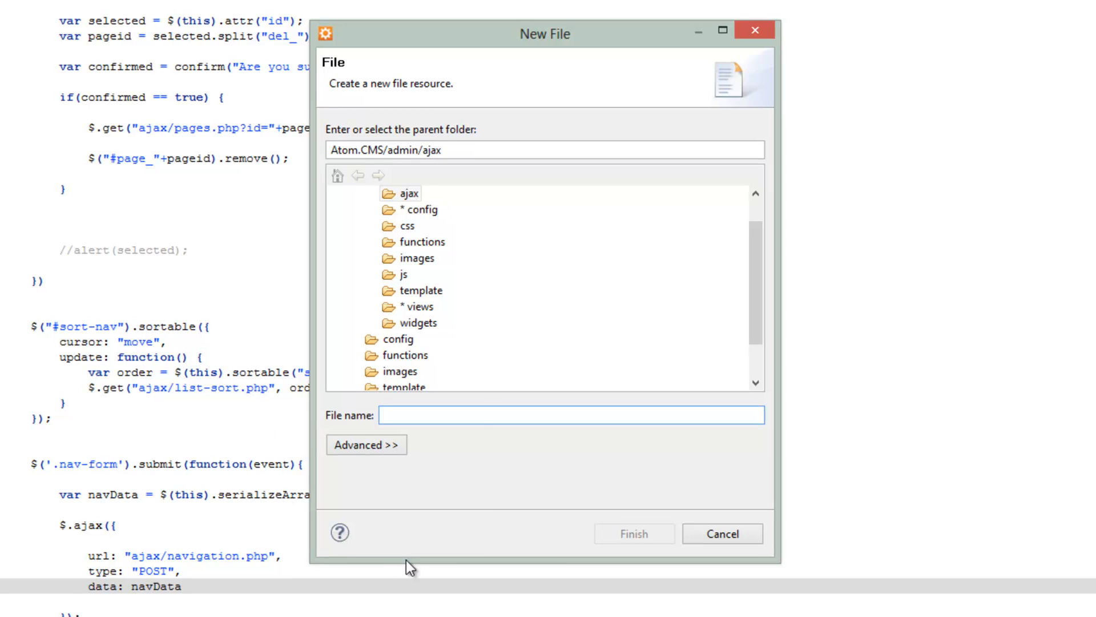
mouse_move(491, 439)
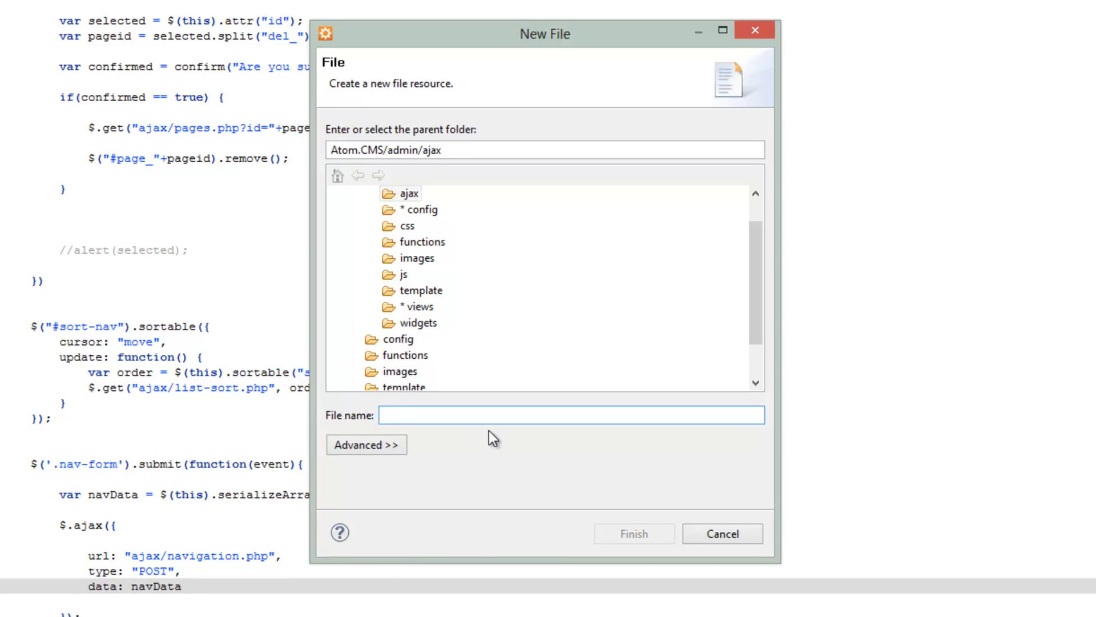
type("navigatio")
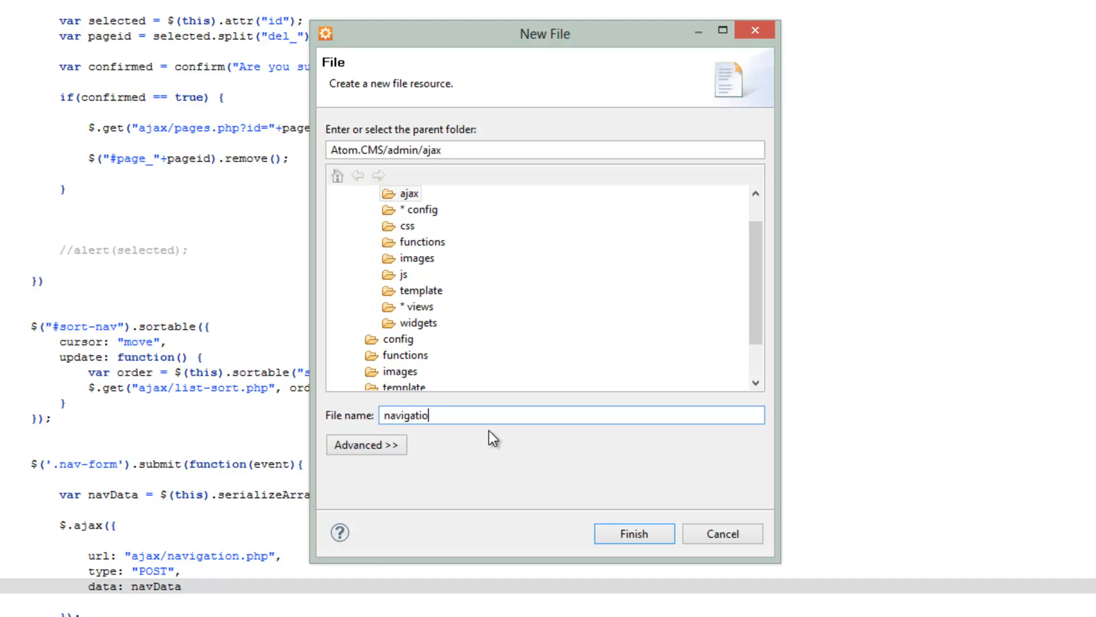
type("n.php")
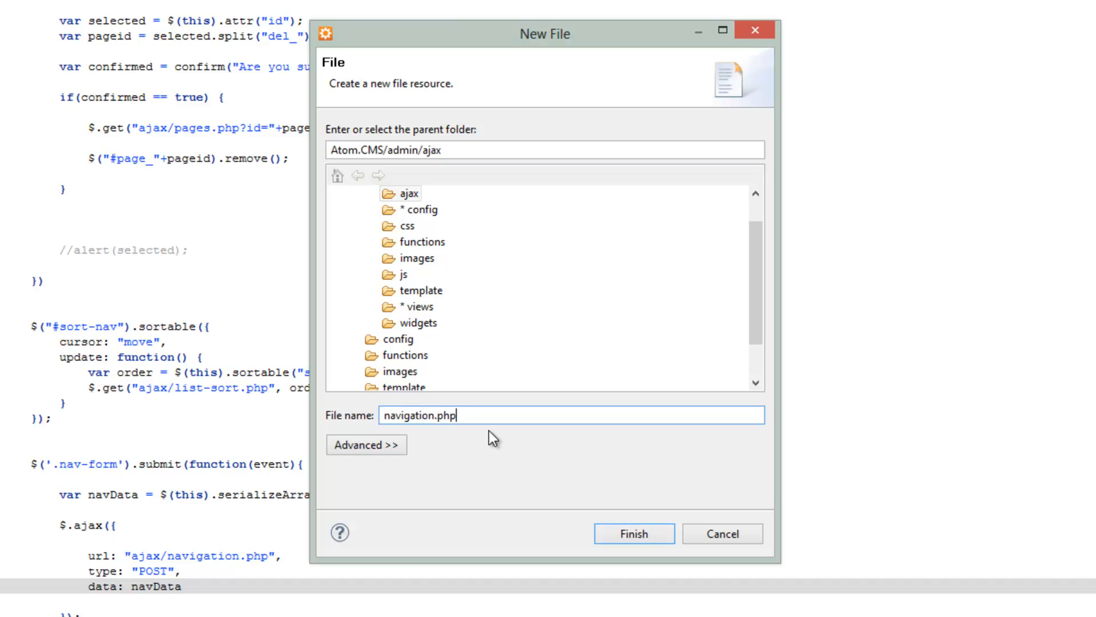
left_click(632, 533)
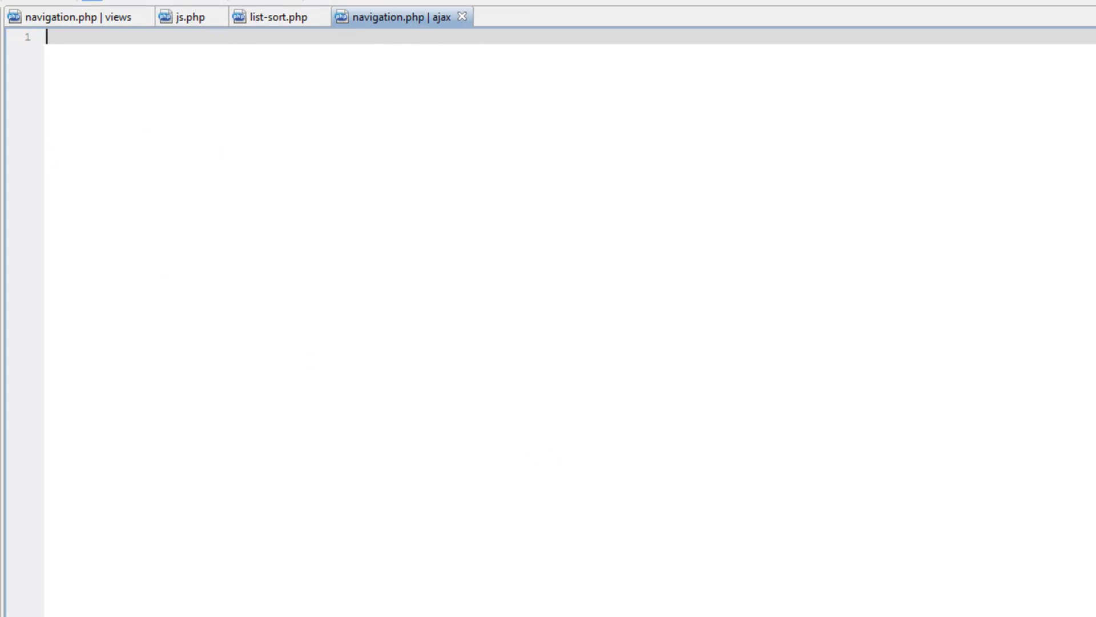
- Reuse list-sort.php's PHP skeleton with the connection include, drop the foreach loop, and save navigation.php
left_click(277, 16)
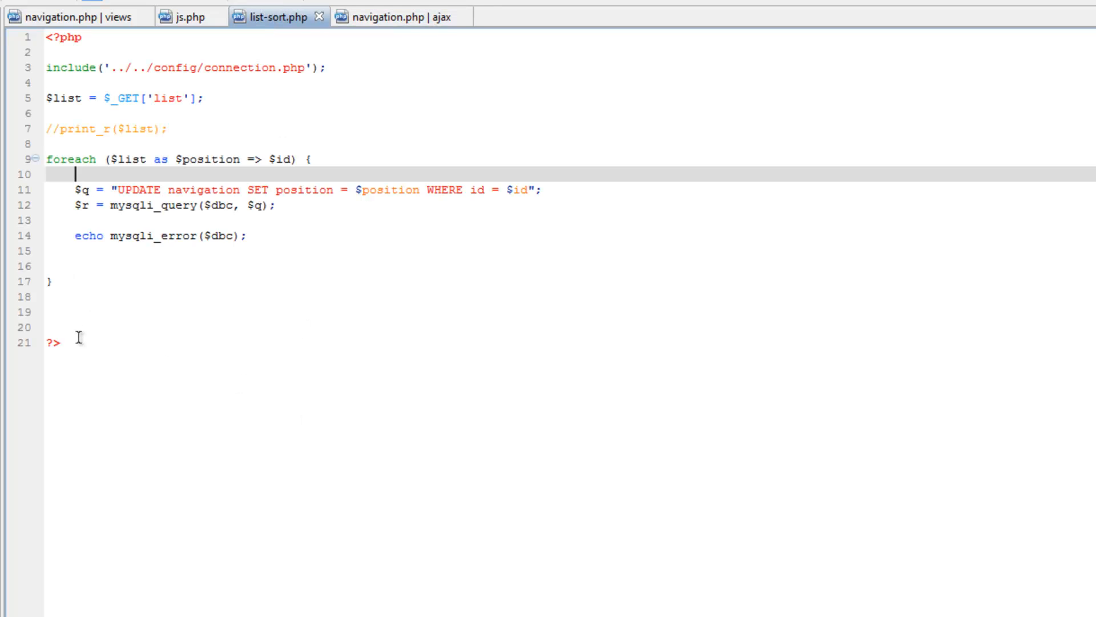
key("ctrl+a")
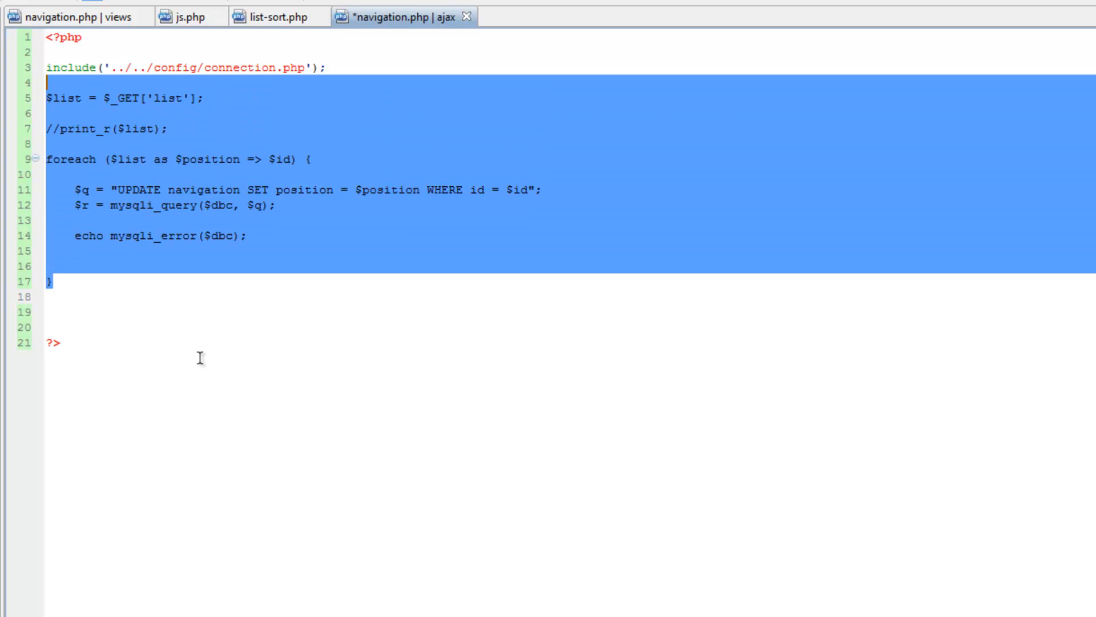
key("Delete")
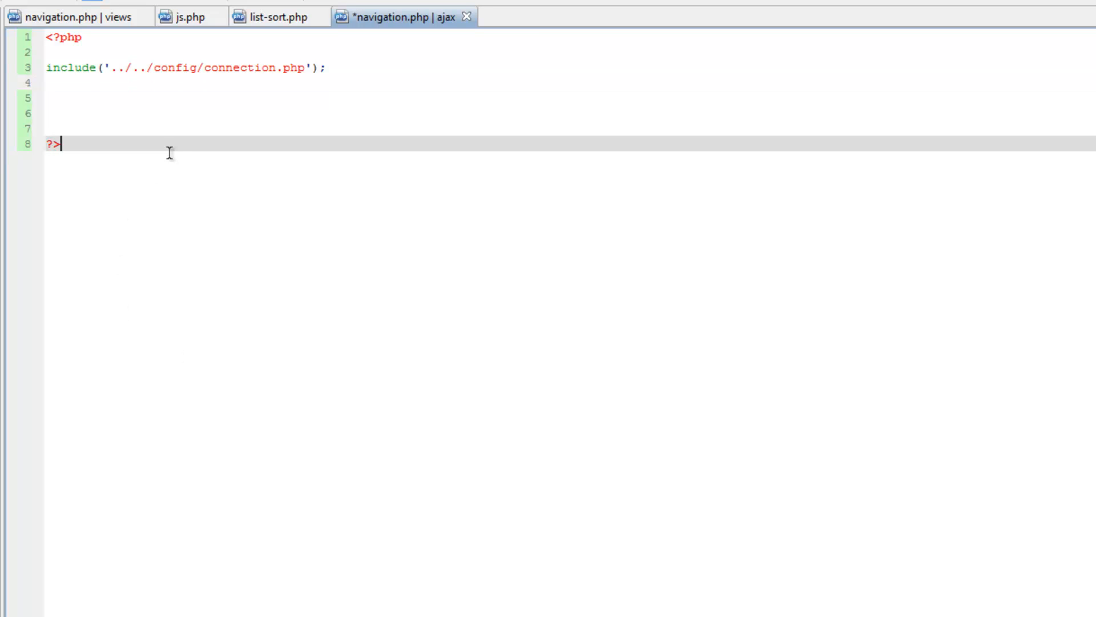
key("ctrl+s")
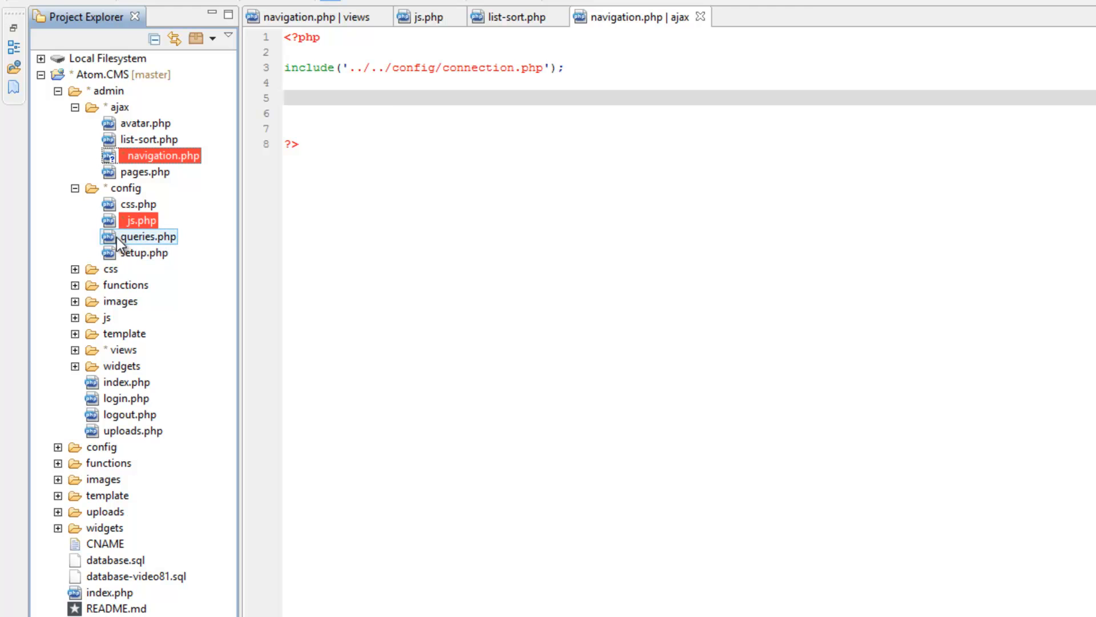
- Open config/queries.php and scroll to the navigation case's label and url escaping lines
double_click(147, 237)
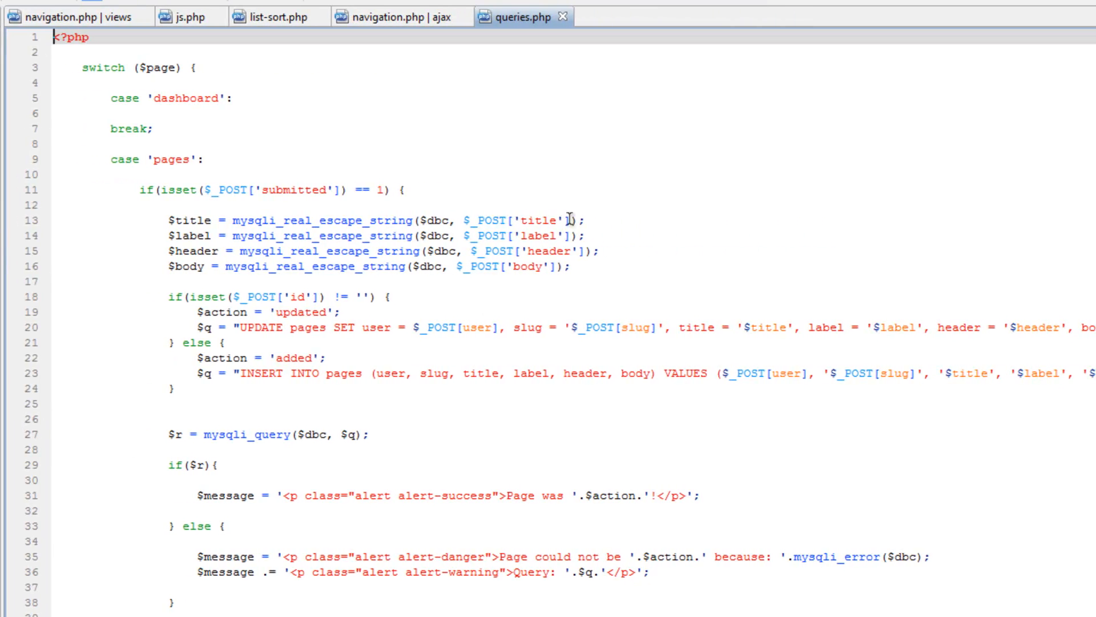
left_click(510, 219)
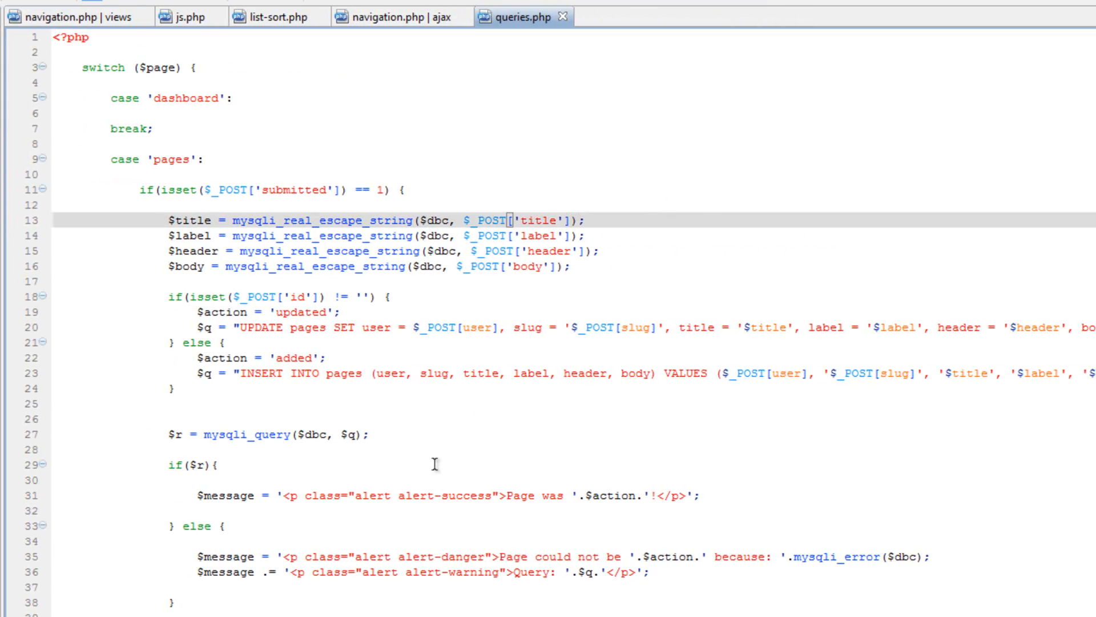
scroll("down", 3)
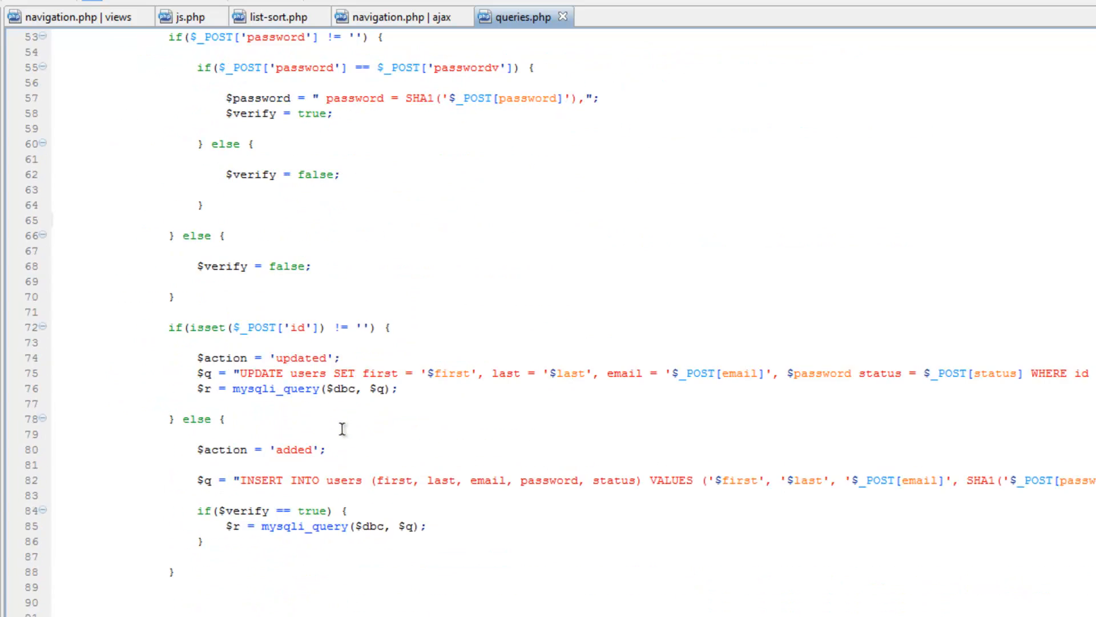
scroll("down", 3)
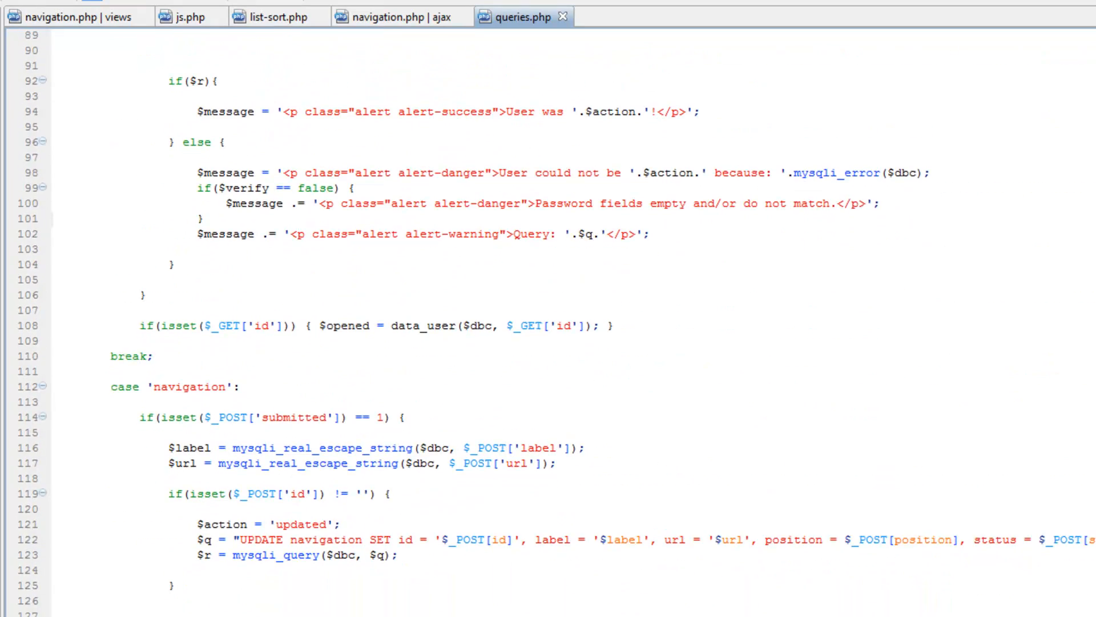
scroll("down", 3)
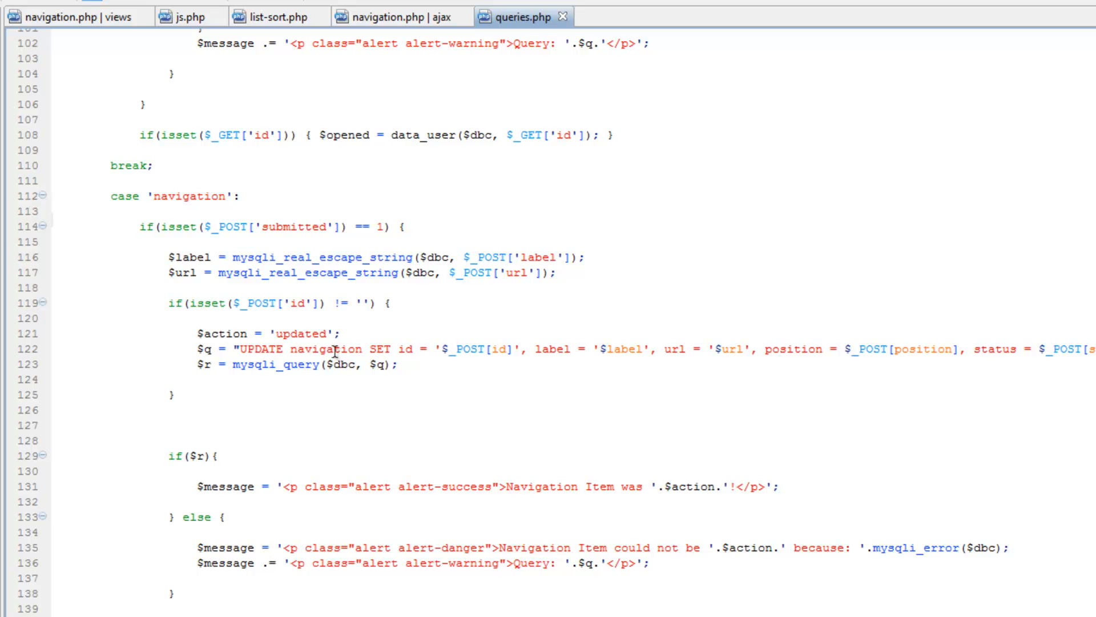
mouse_move(297, 460)
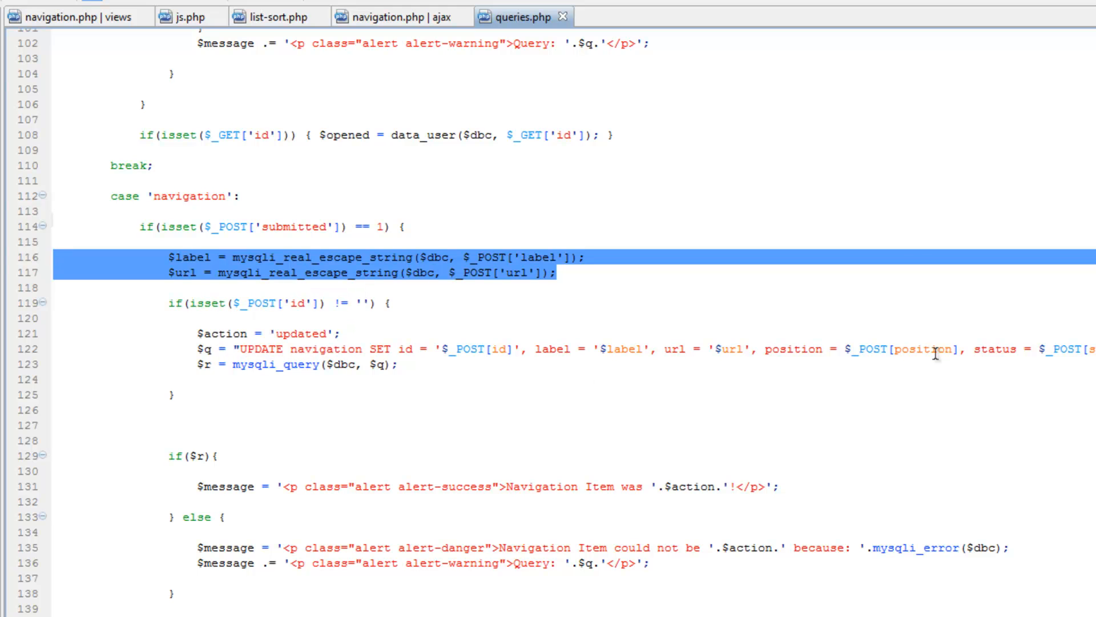
mouse_move(724, 157)
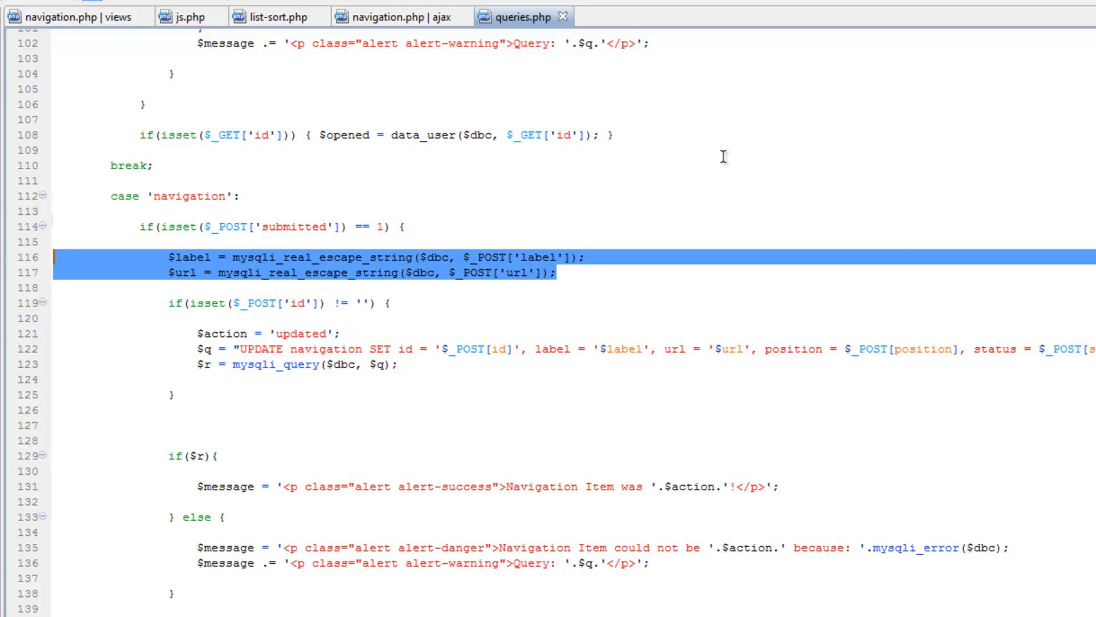
mouse_move(378, 30)
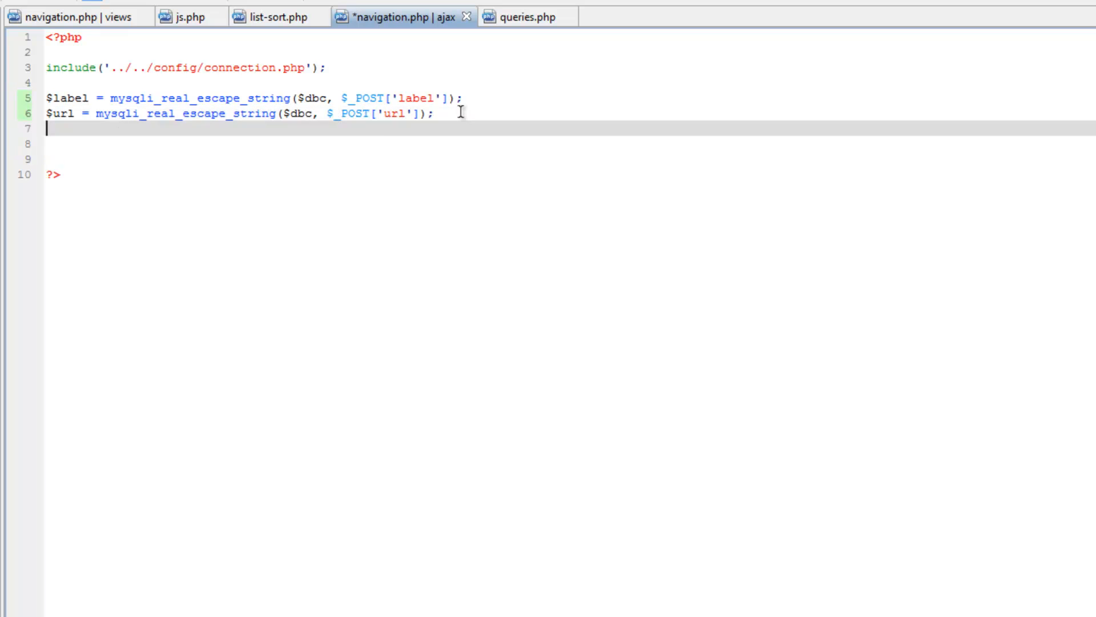
- Add a blank line after the escaping lines and fetch the UPDATE navigation query from queries.php
key("Return")
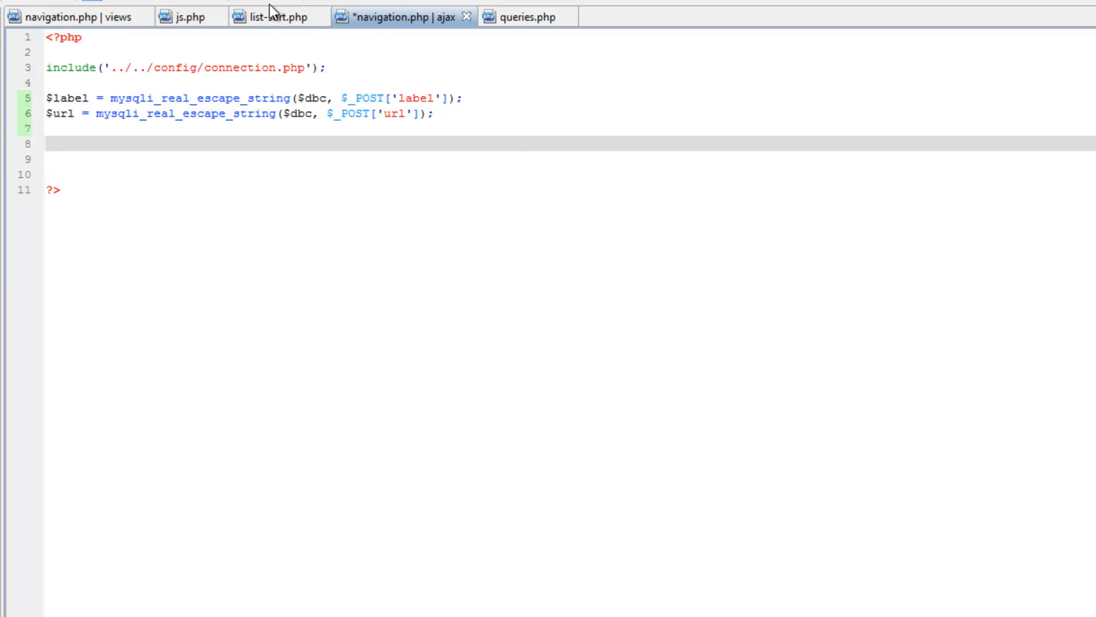
left_click(526, 16)
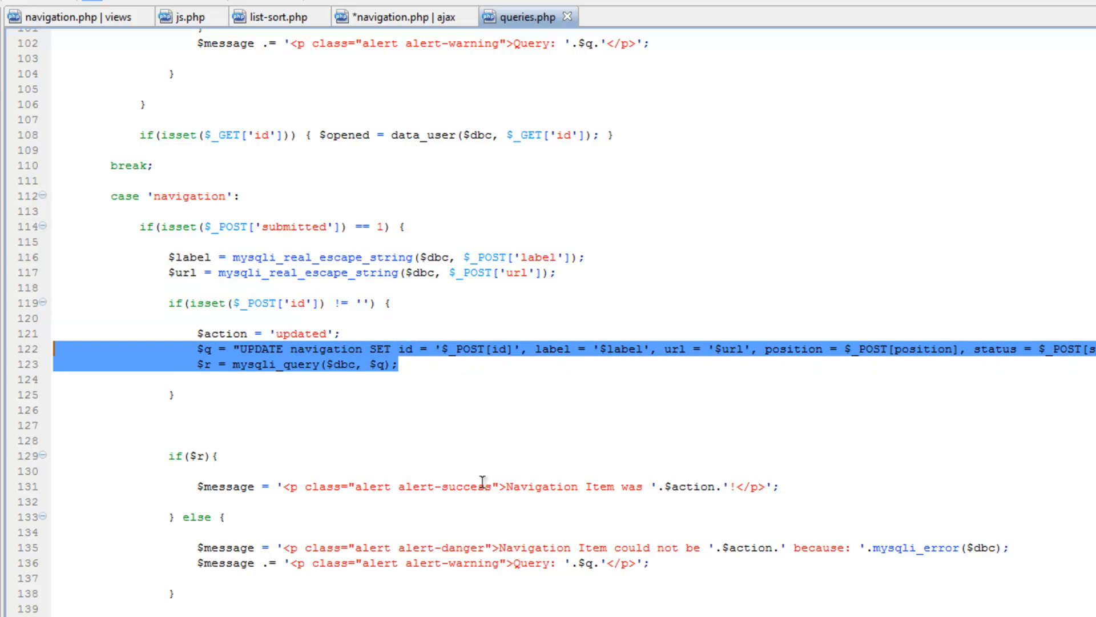
left_click(399, 17)
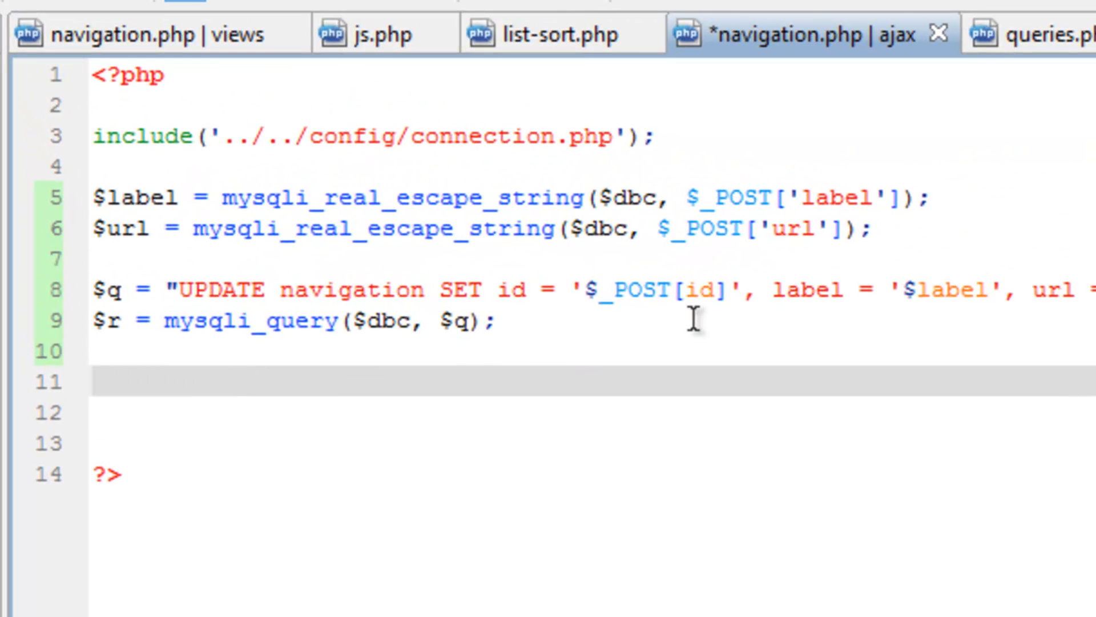
- Add an if($r) check that echoes a success message and opens the else branch
type("u")
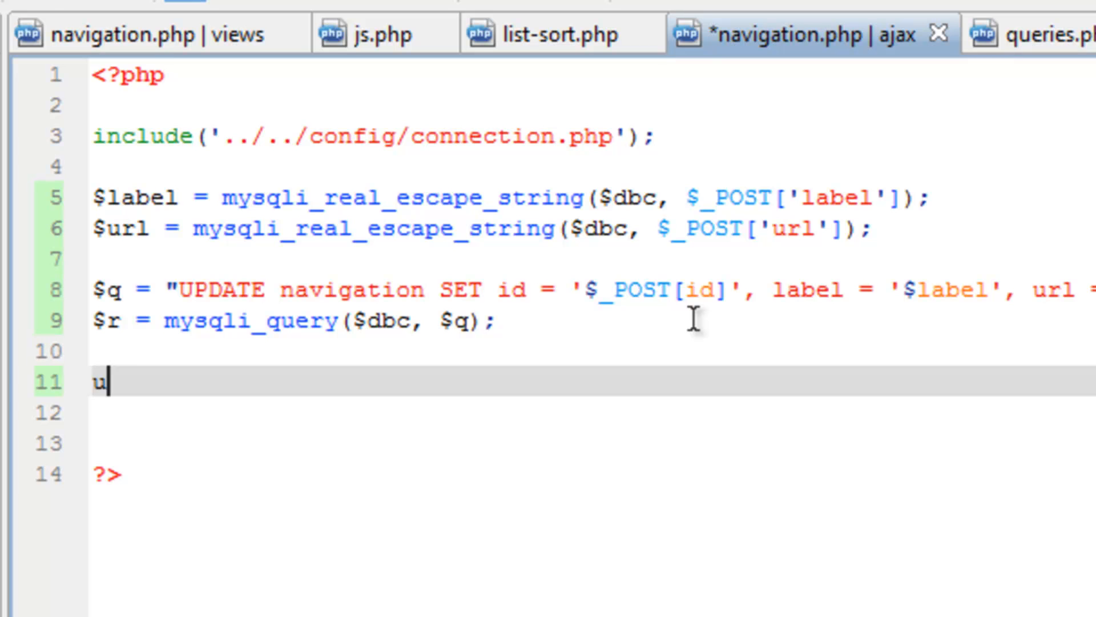
type("if")
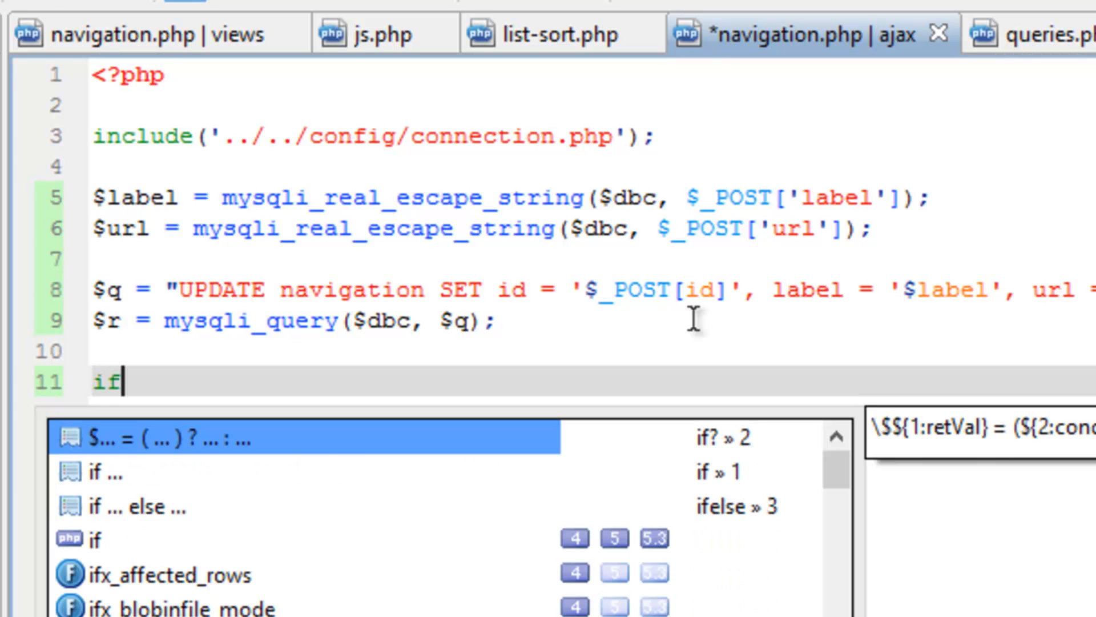
type("($r){")
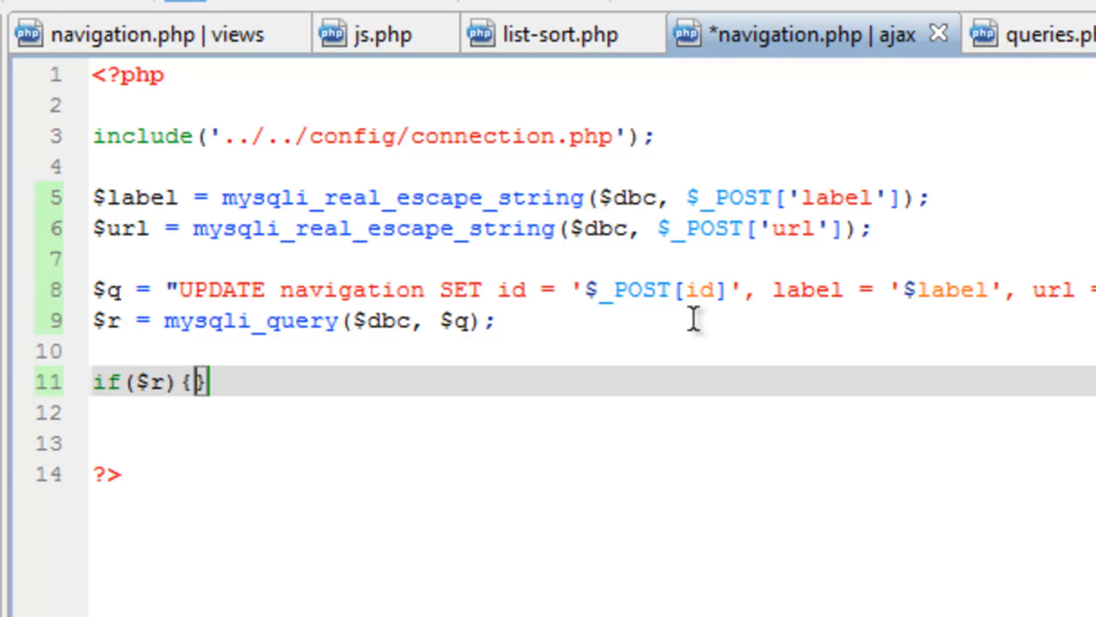
type("e")
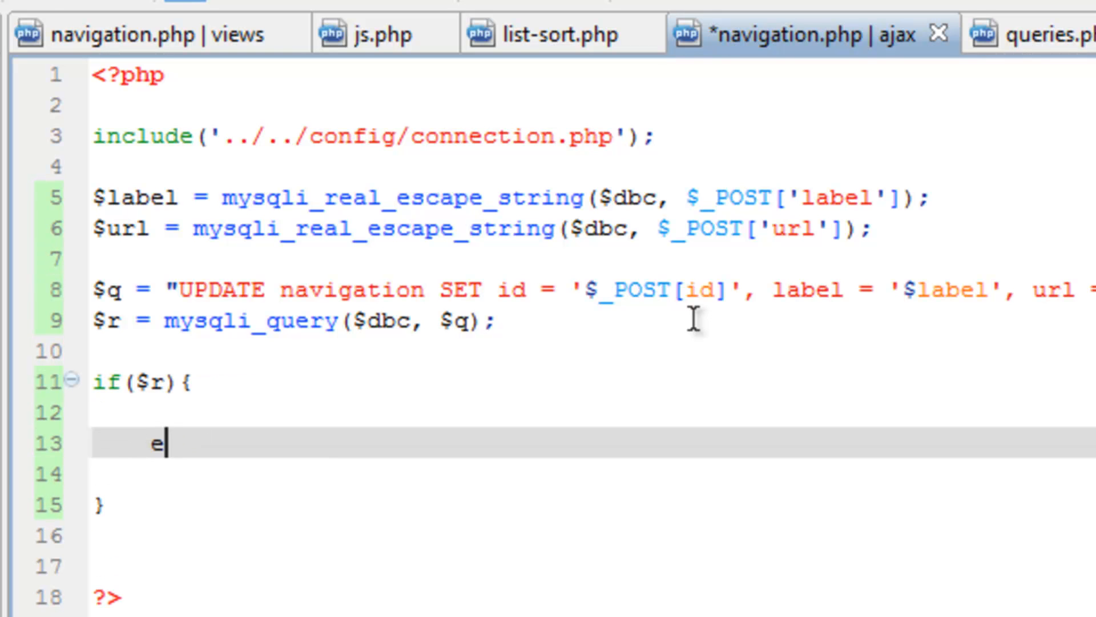
type("cho '")
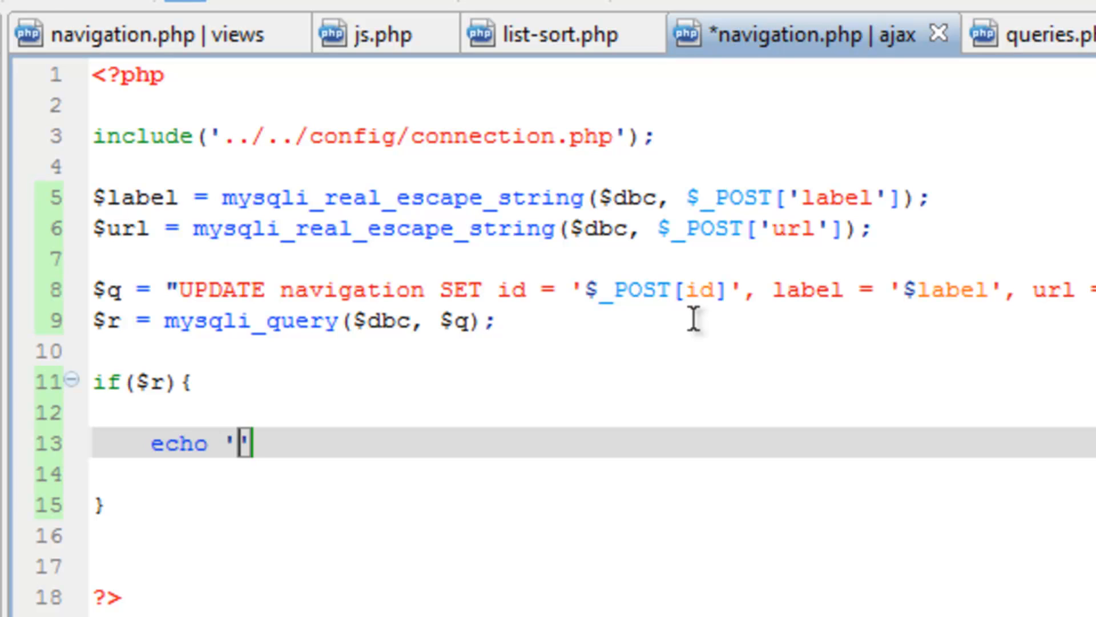
type("Su")
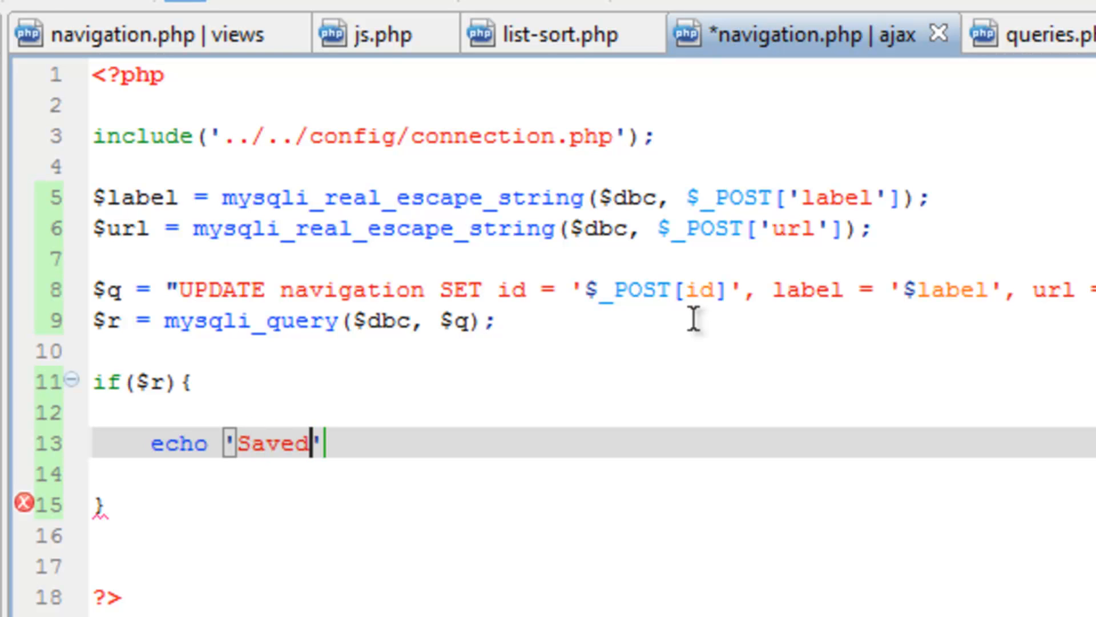
type(";")
left_click(590, 504)
type(" else P")
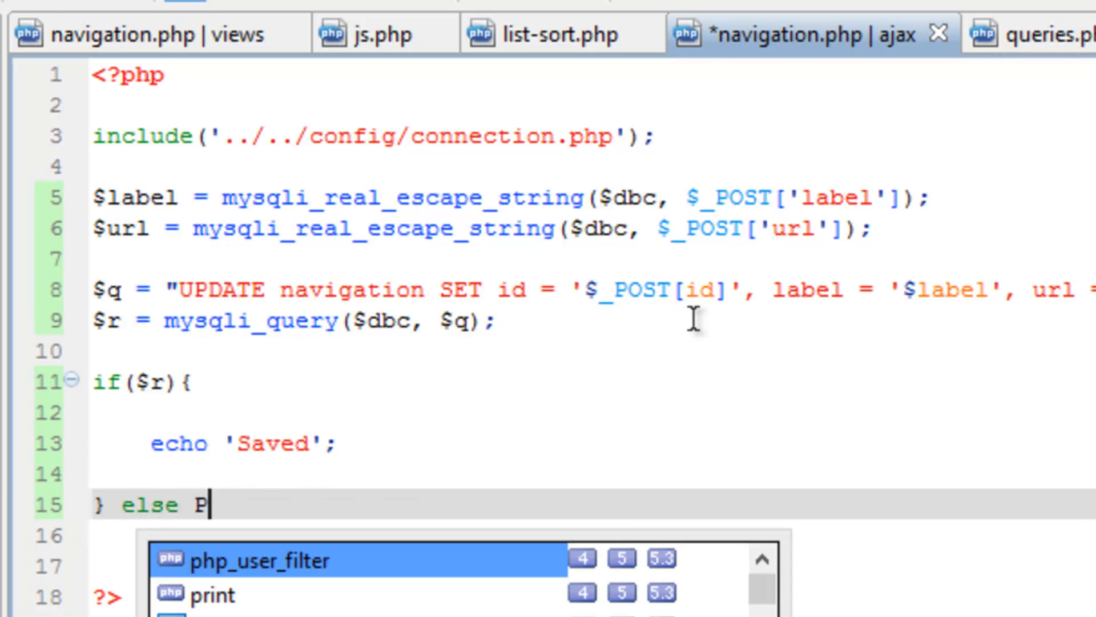
type("{")
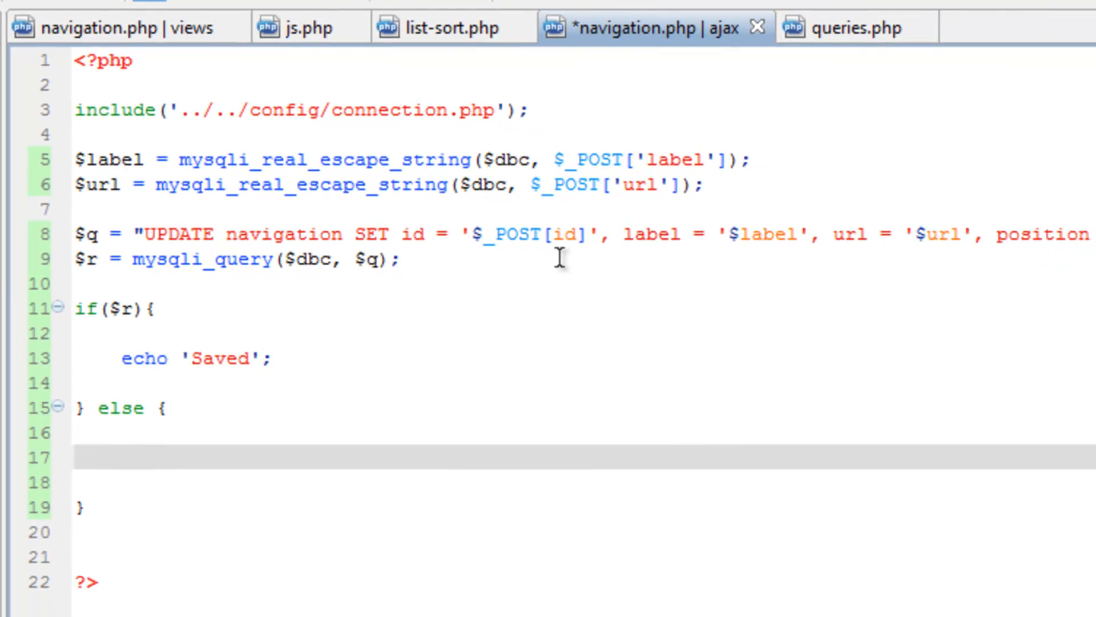
- In the else branch echo mysqli_error($dbc).'<br>' followed by echo $q;
type("echo m")
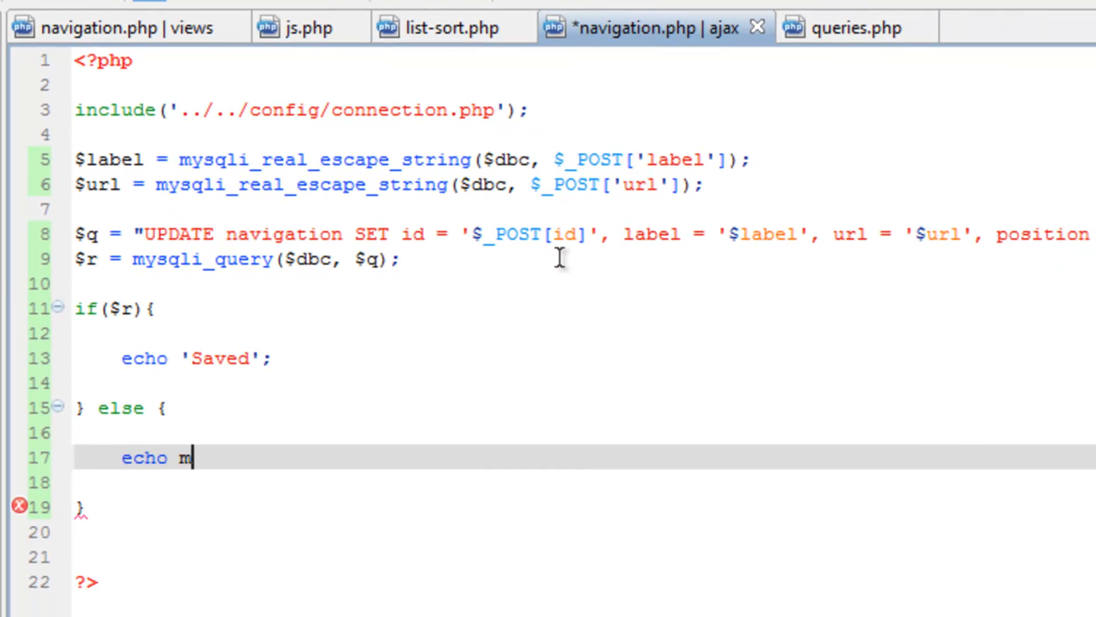
type("ysqli_")
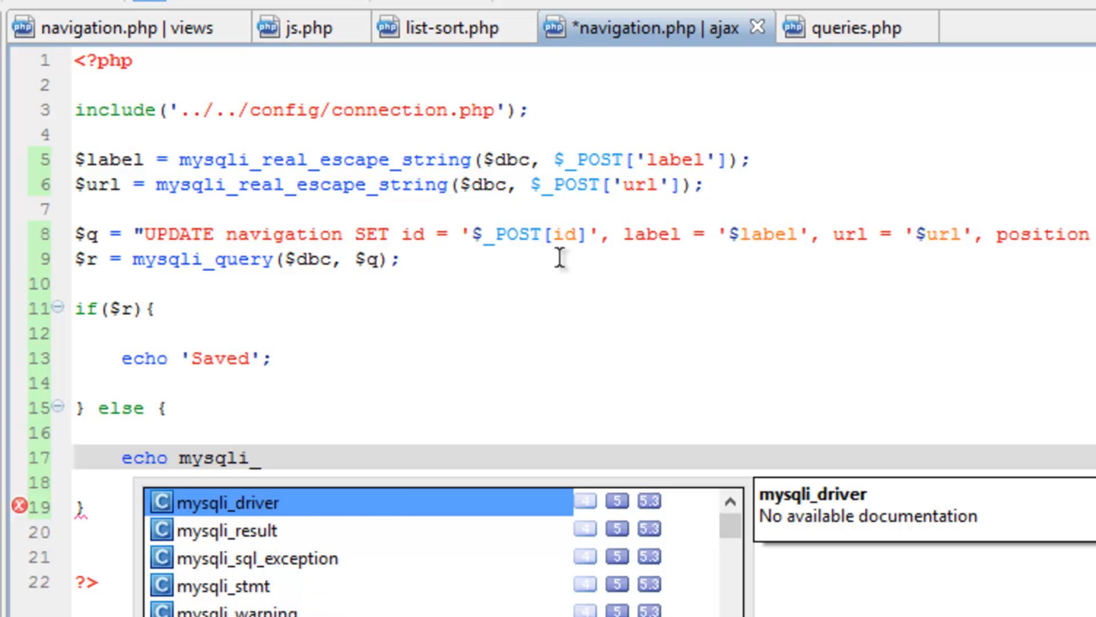
type("error($")
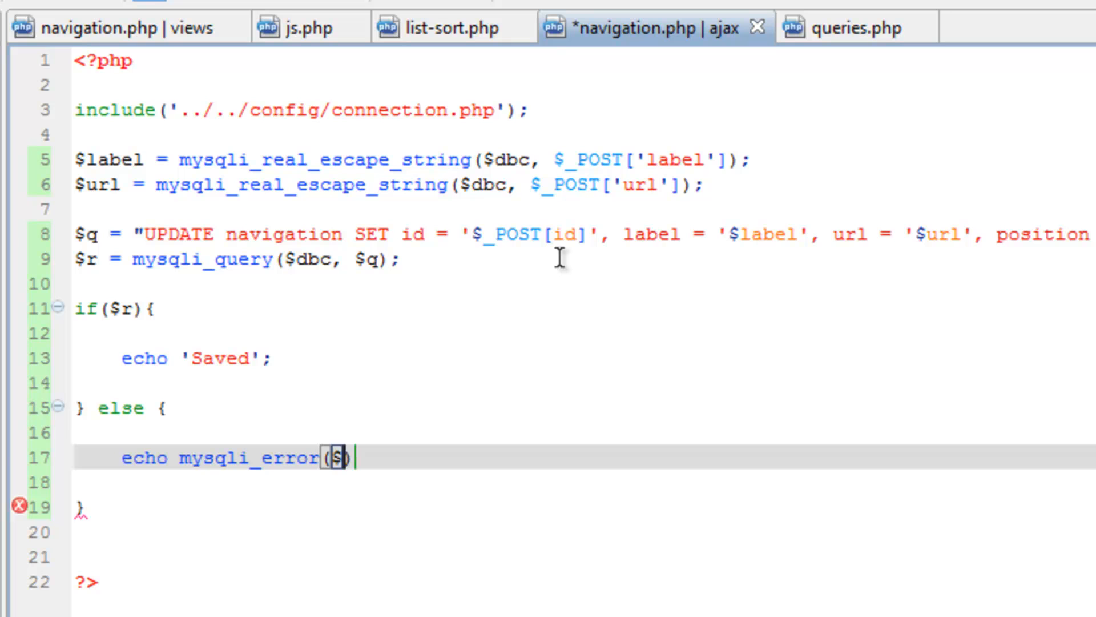
type("dbc) .")
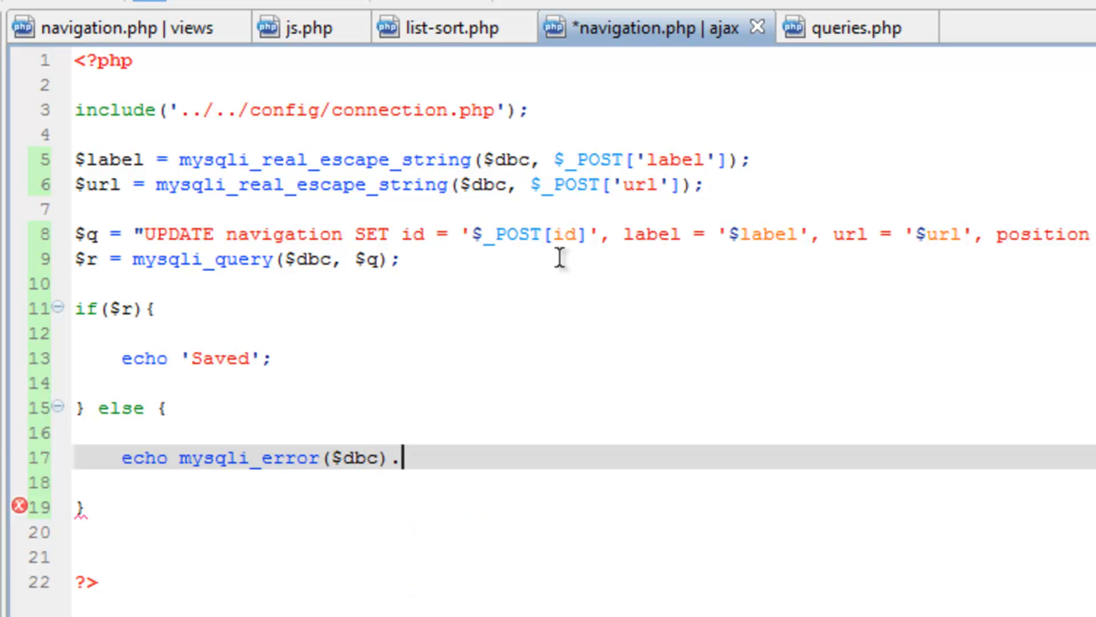
type("'<br>';")
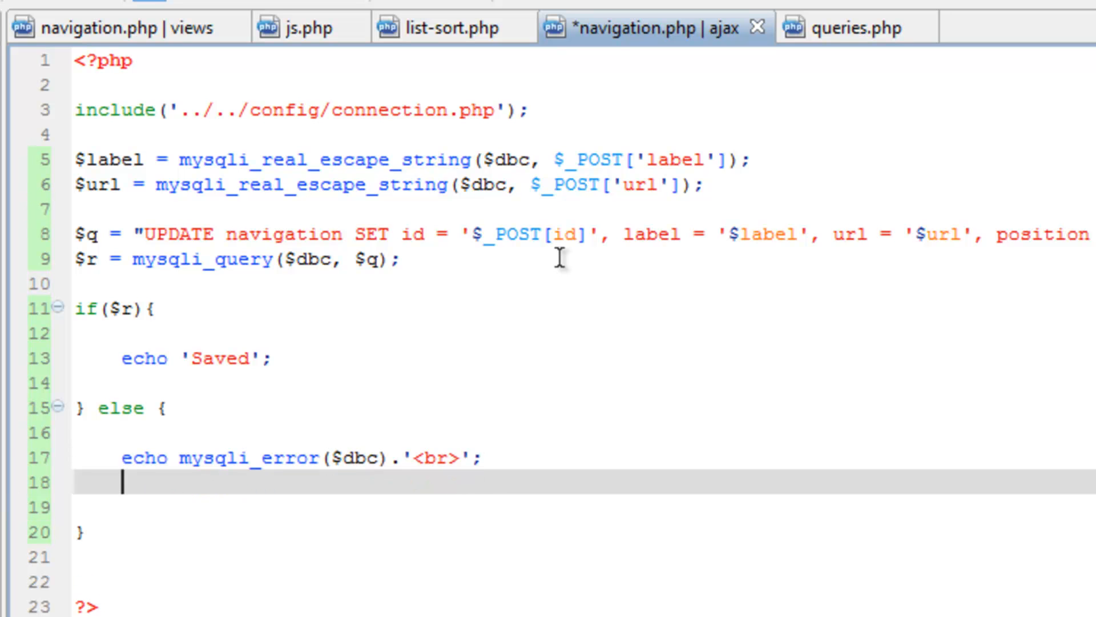
type("echo")
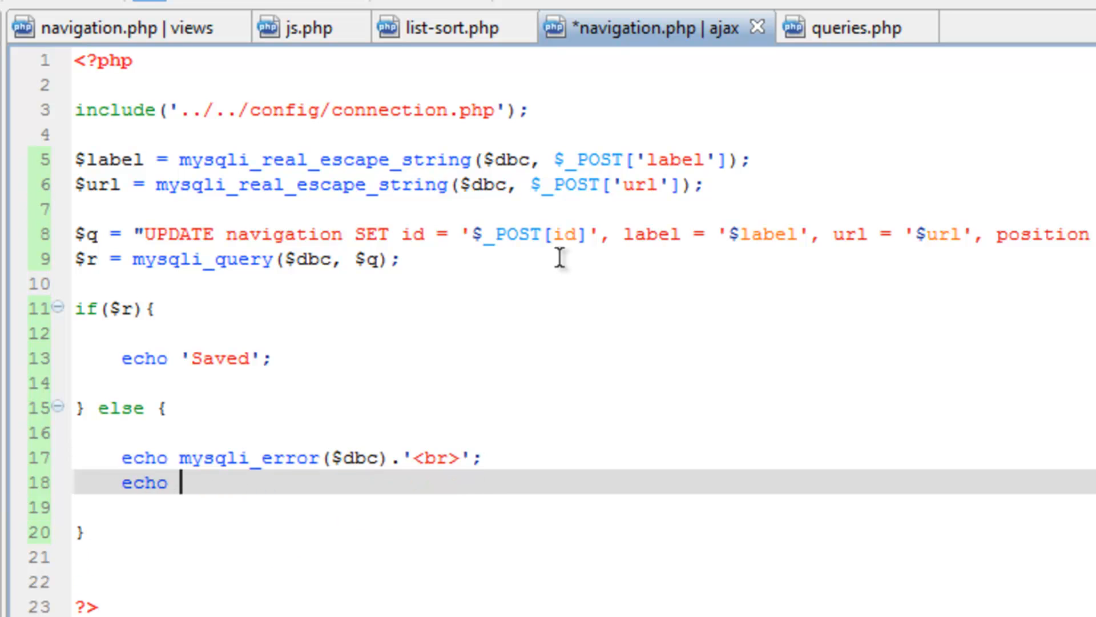
type("$q")
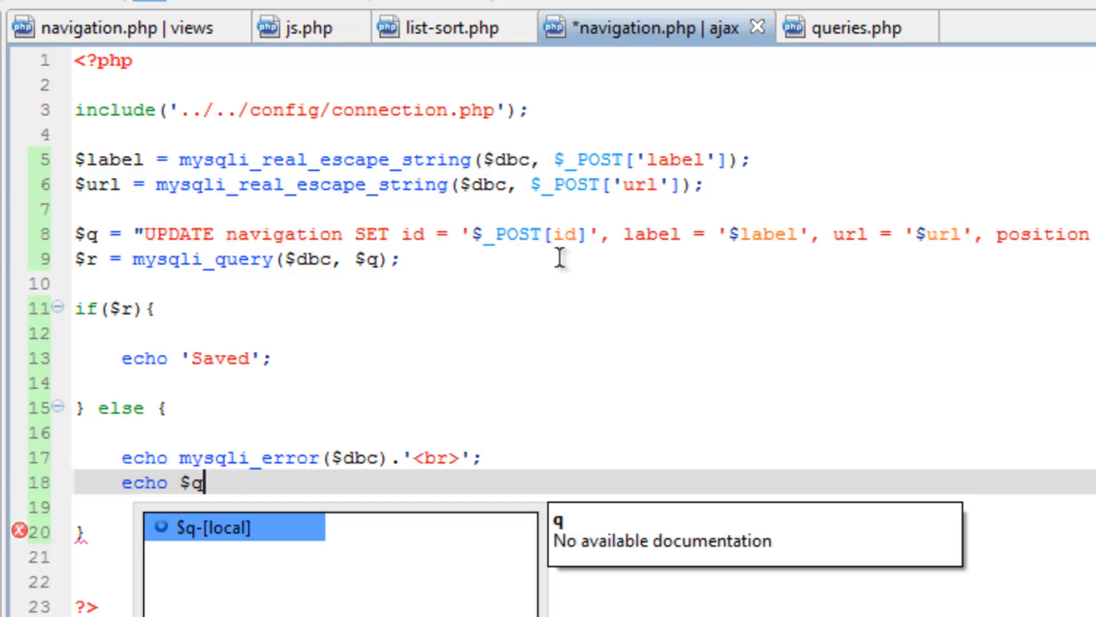
type(";")
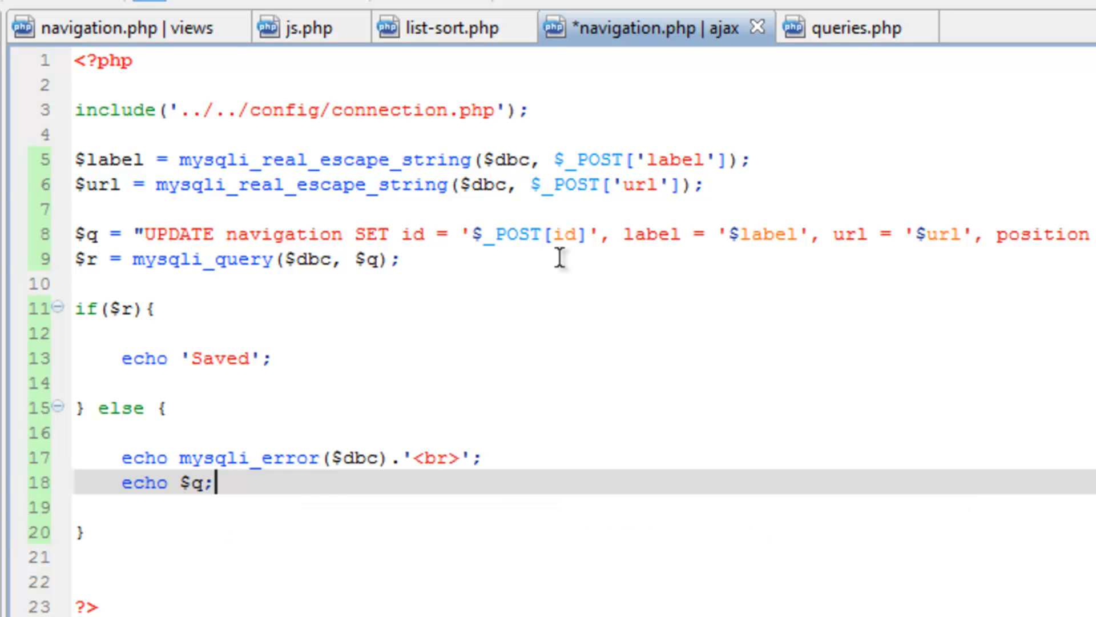
- Change the success echo to 'Saved<br>' followed by the query
left_click(182, 358)
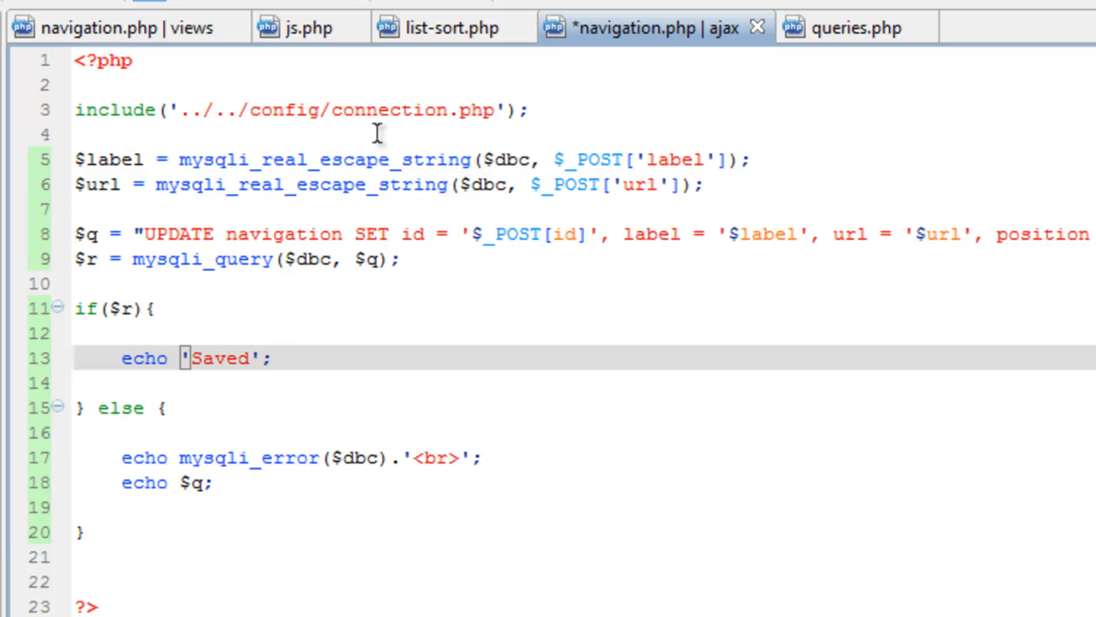
left_click(264, 358)
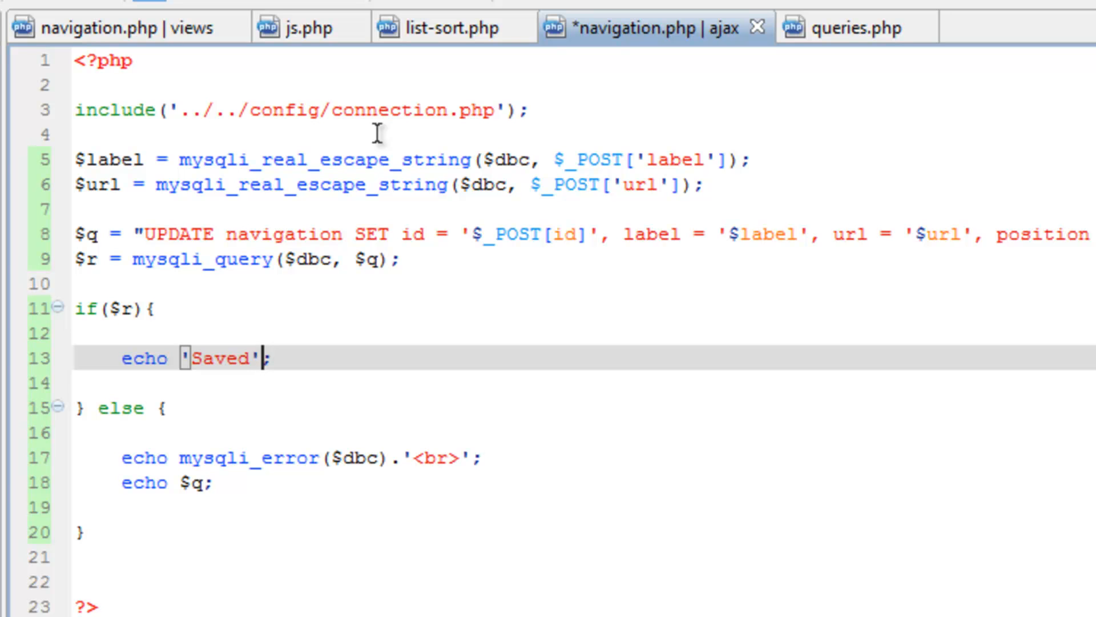
type("<br>")
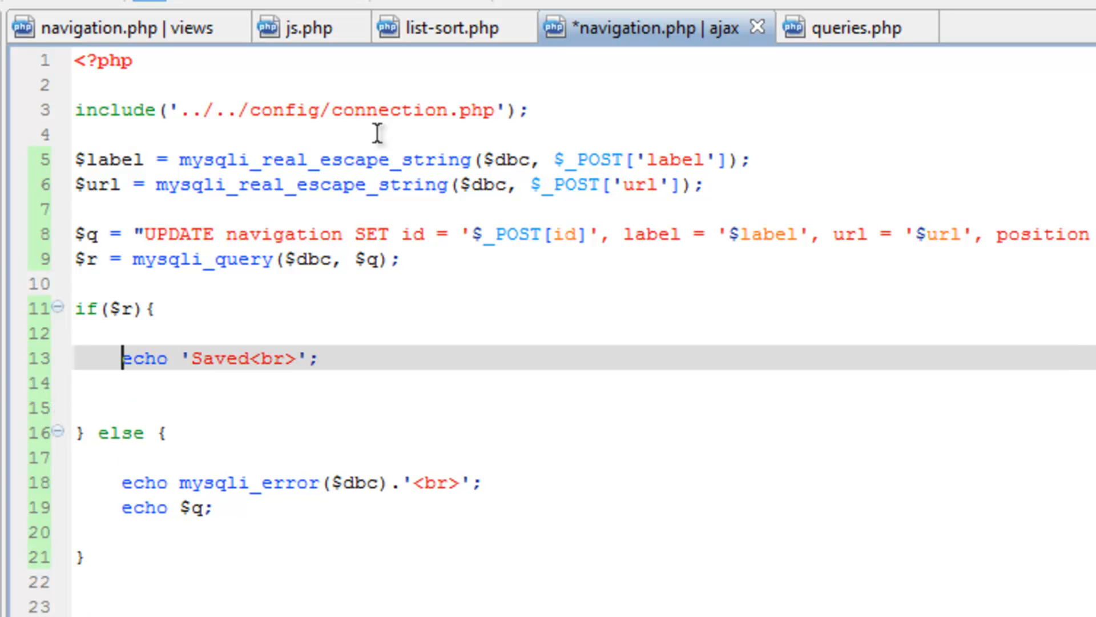
left_click(294, 332)
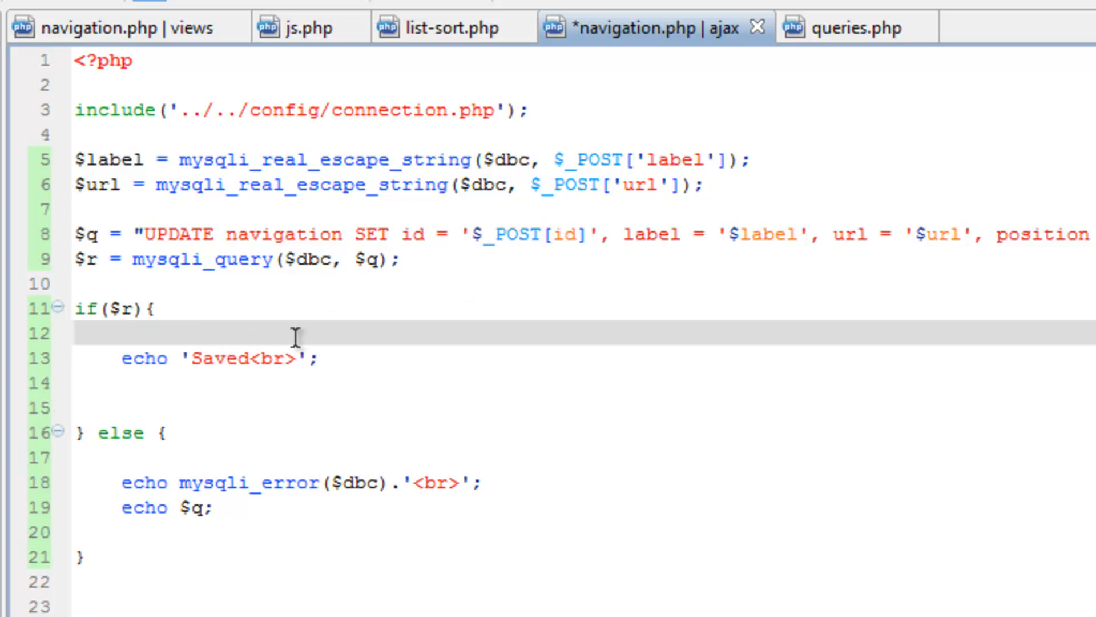
left_click(185, 358)
type(".$q")
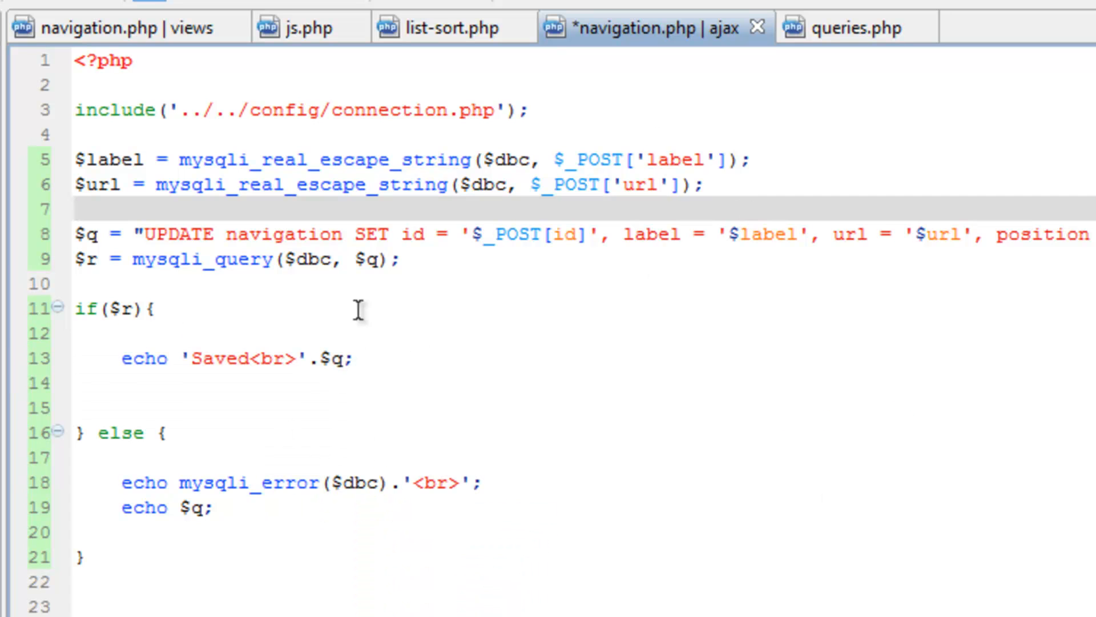
mouse_move(227, 507)
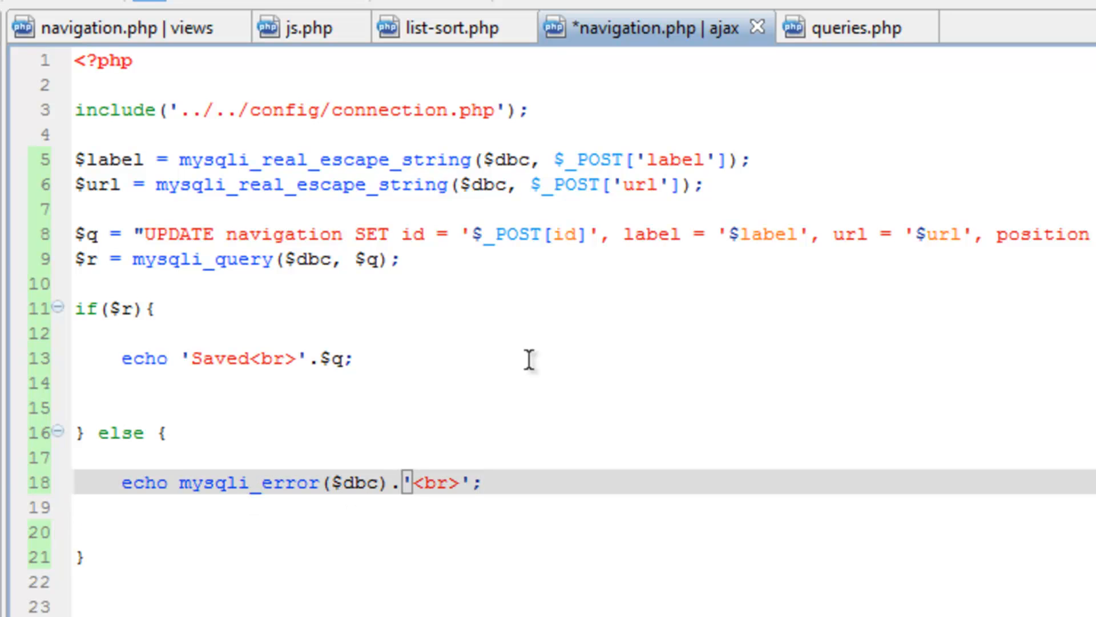
- Append .$q to the mysqli_error echo and remove the separate echo $q line
type(".")
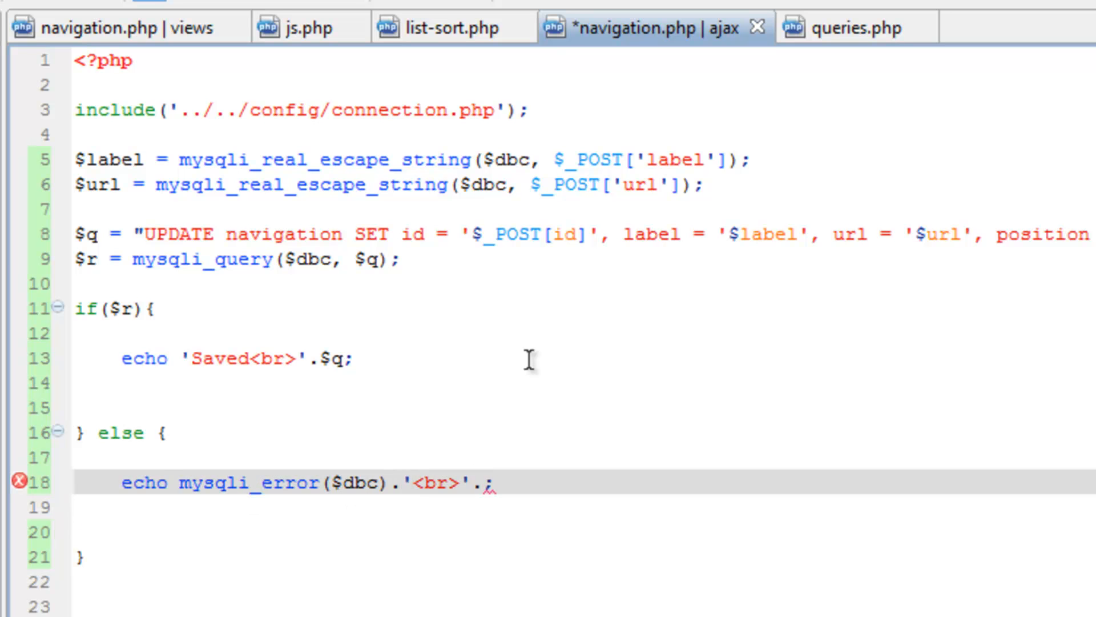
type("$q")
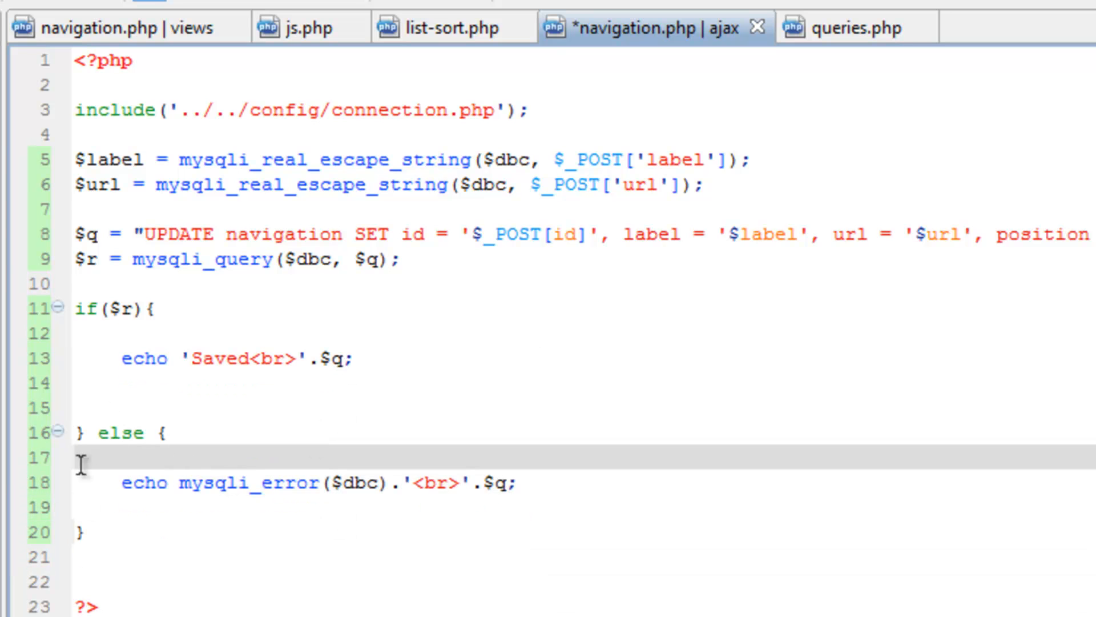
left_click(125, 407)
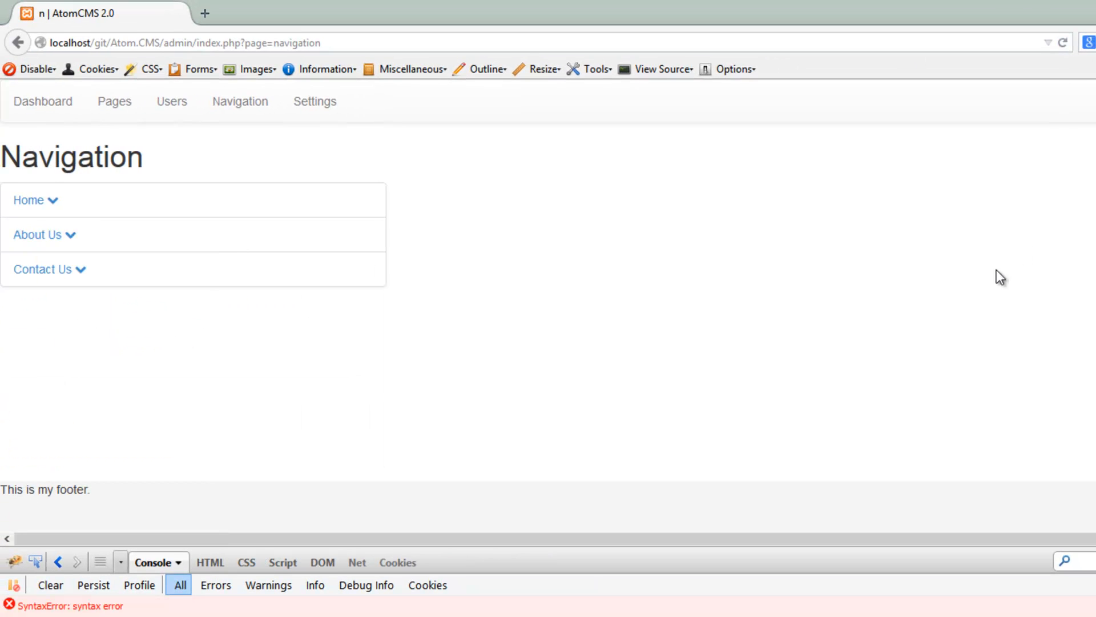
- Save the Home item, read the SQL syntax error at the empty position value in Firebug, and return to navigation.php
left_click(30, 200)
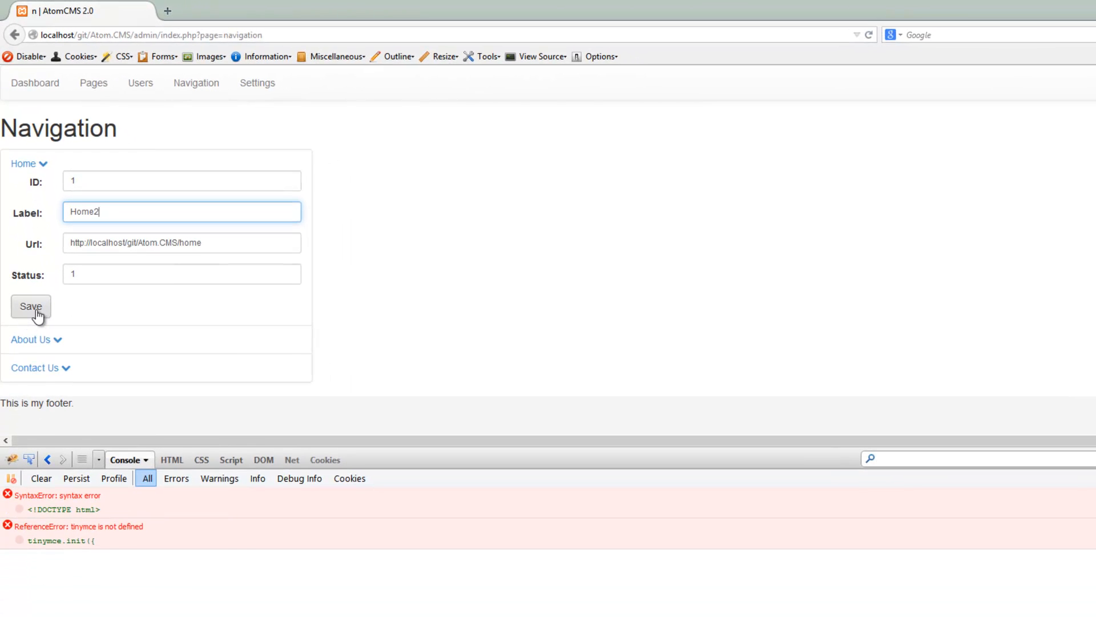
left_click(30, 306)
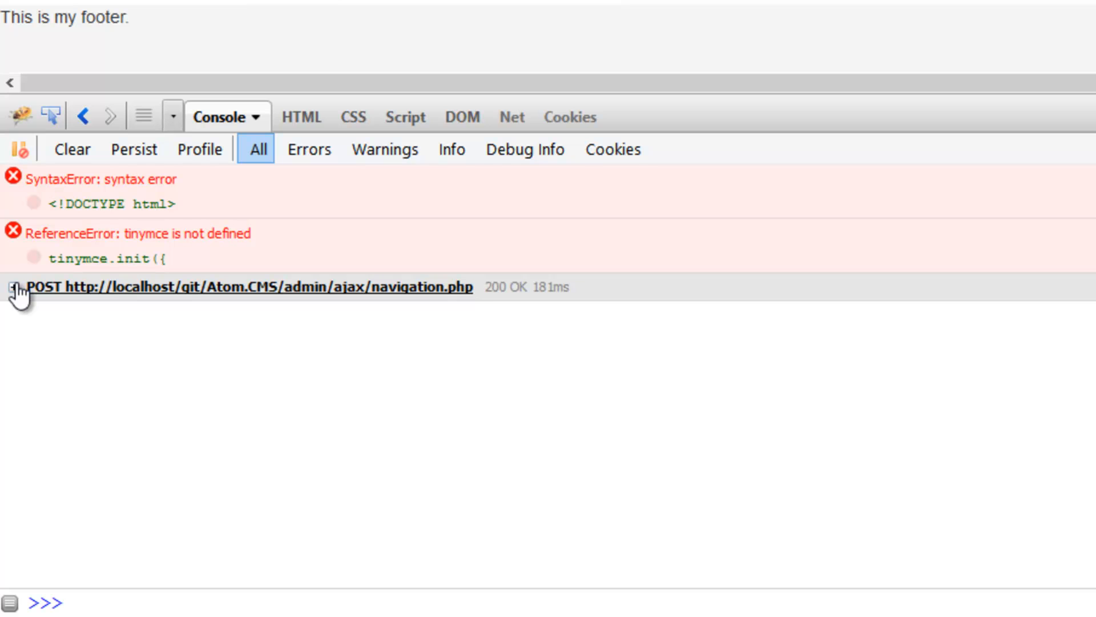
left_click(13, 287)
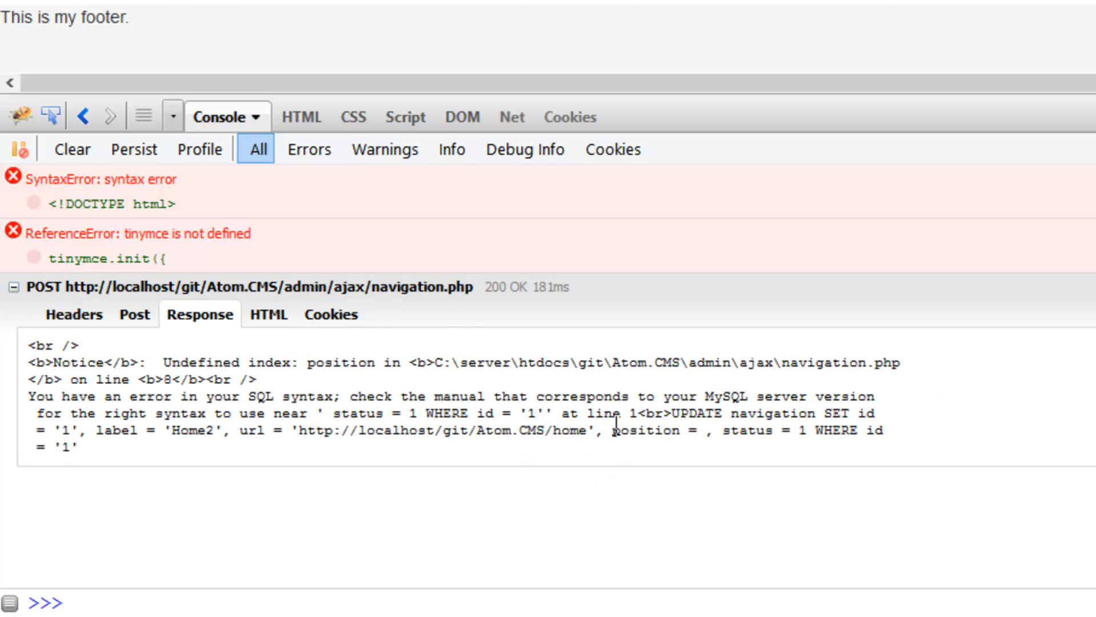
double_click(644, 430)
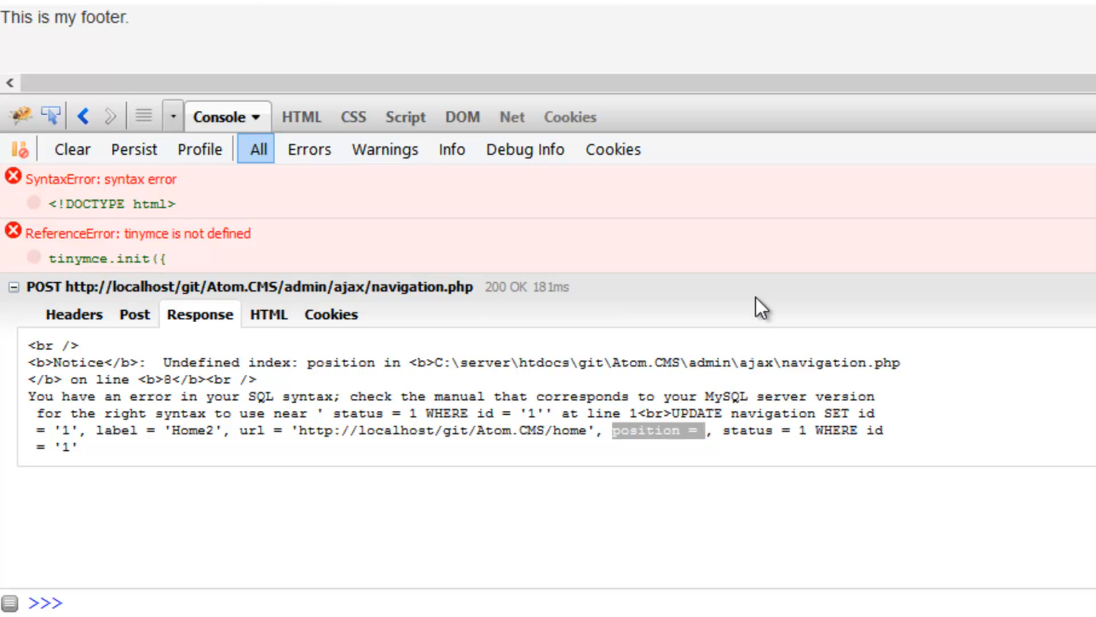
left_click(401, 16)
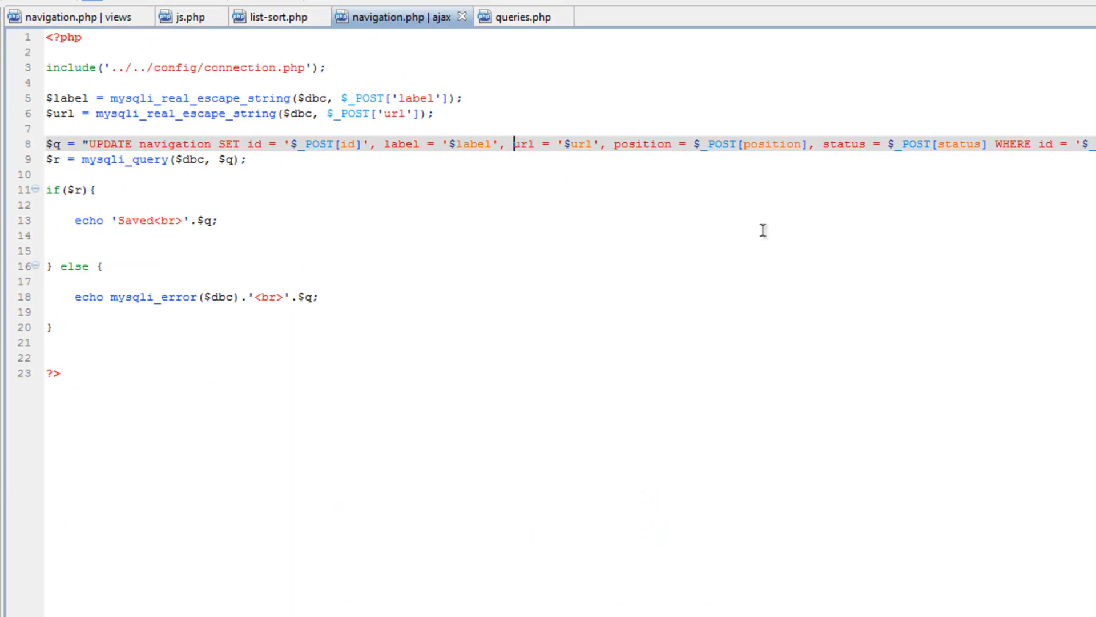
mouse_move(602, 151)
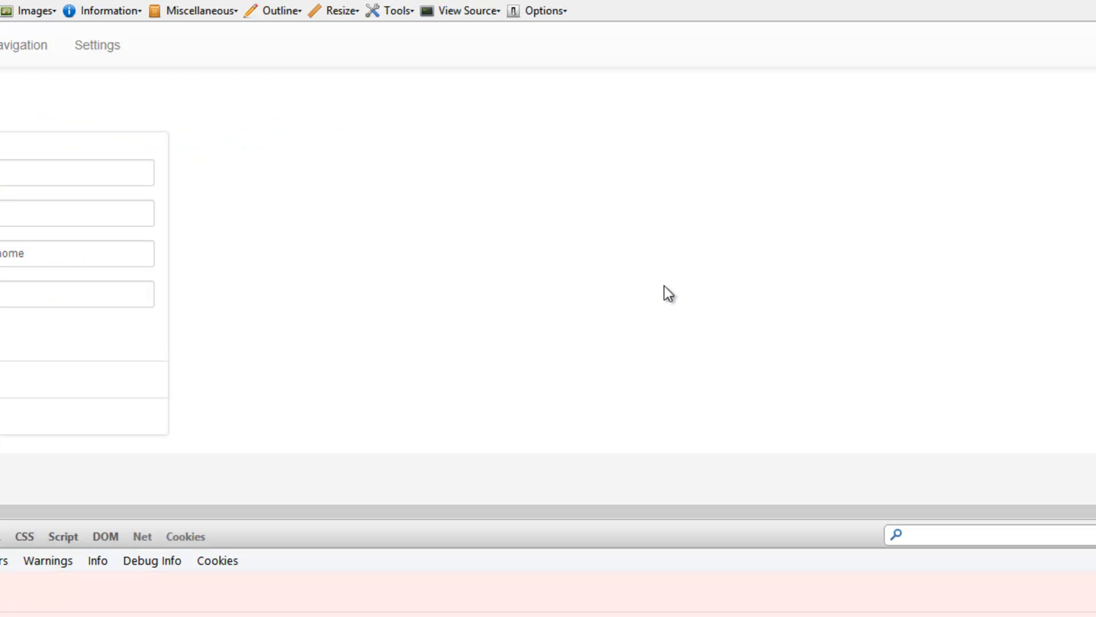
- Resave the Home item and confirm Firebug's reply reads Saved plus the UPDATE navigation query, then view it as HTML
left_click(28, 281)
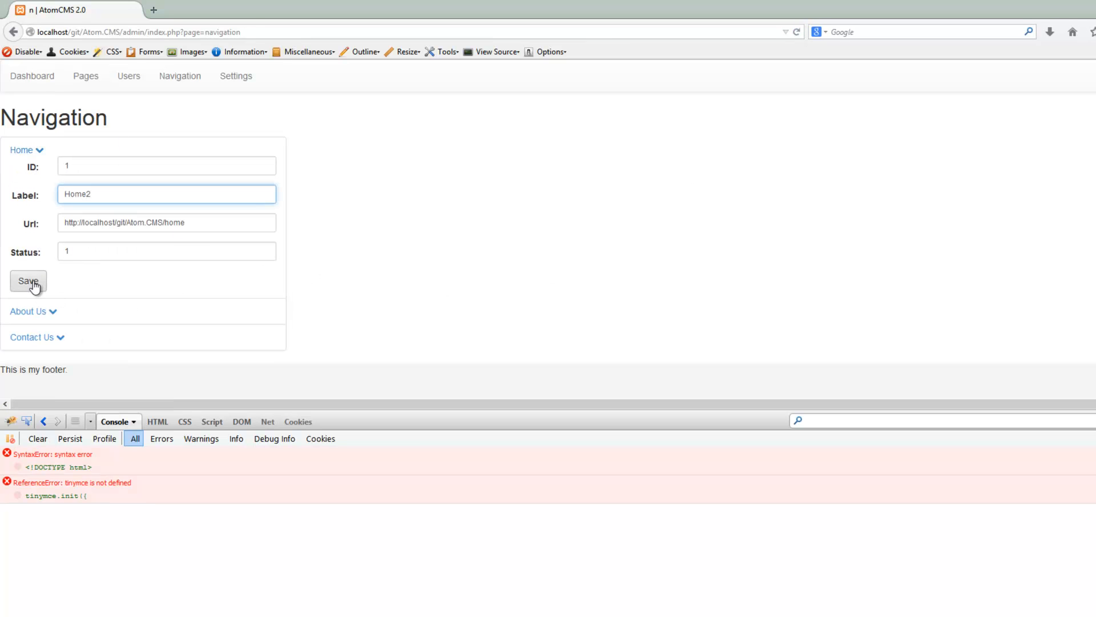
left_click(27, 281)
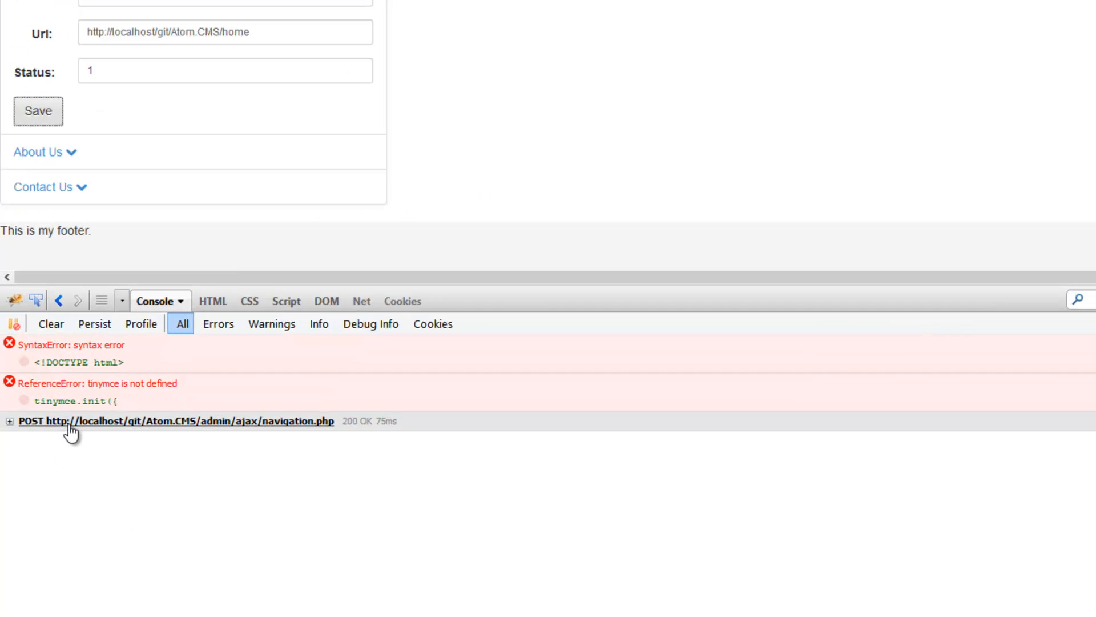
left_click(8, 421)
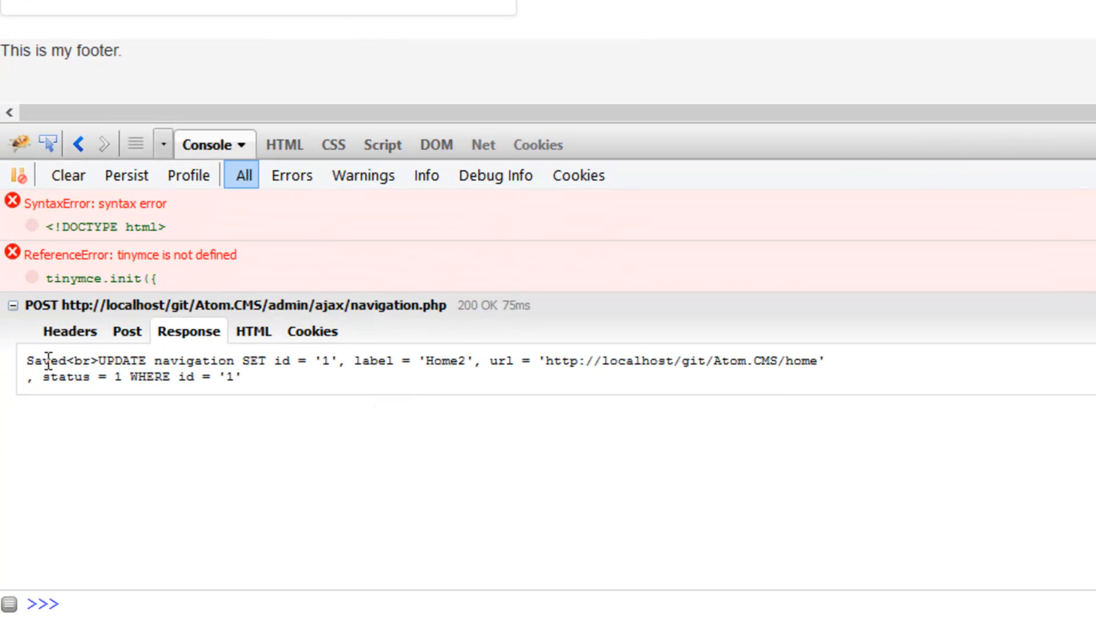
double_click(44, 361)
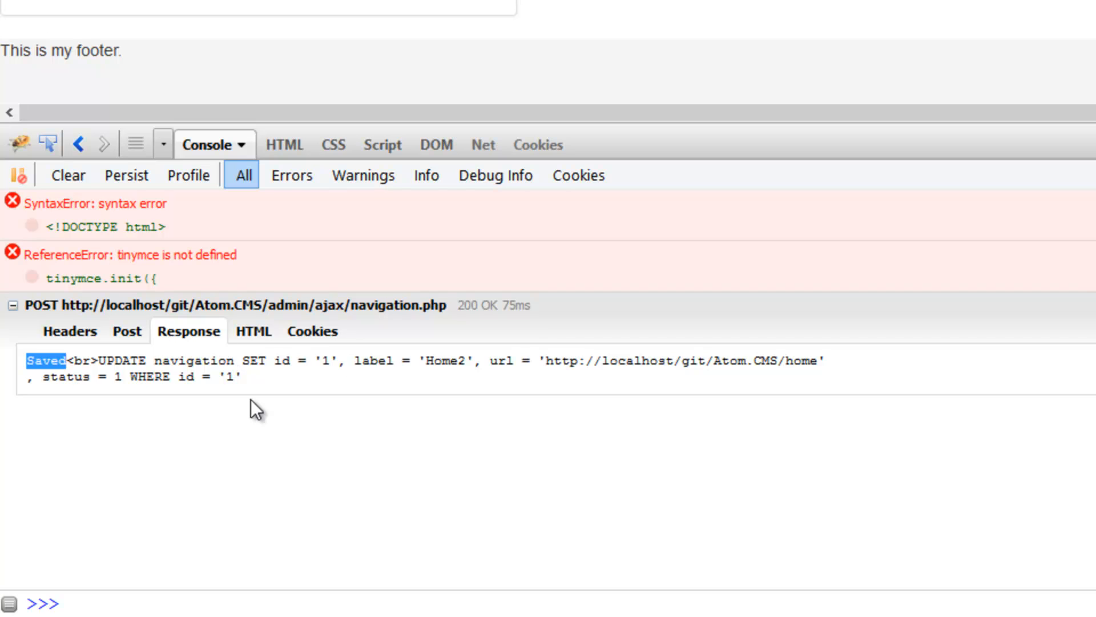
left_click(254, 331)
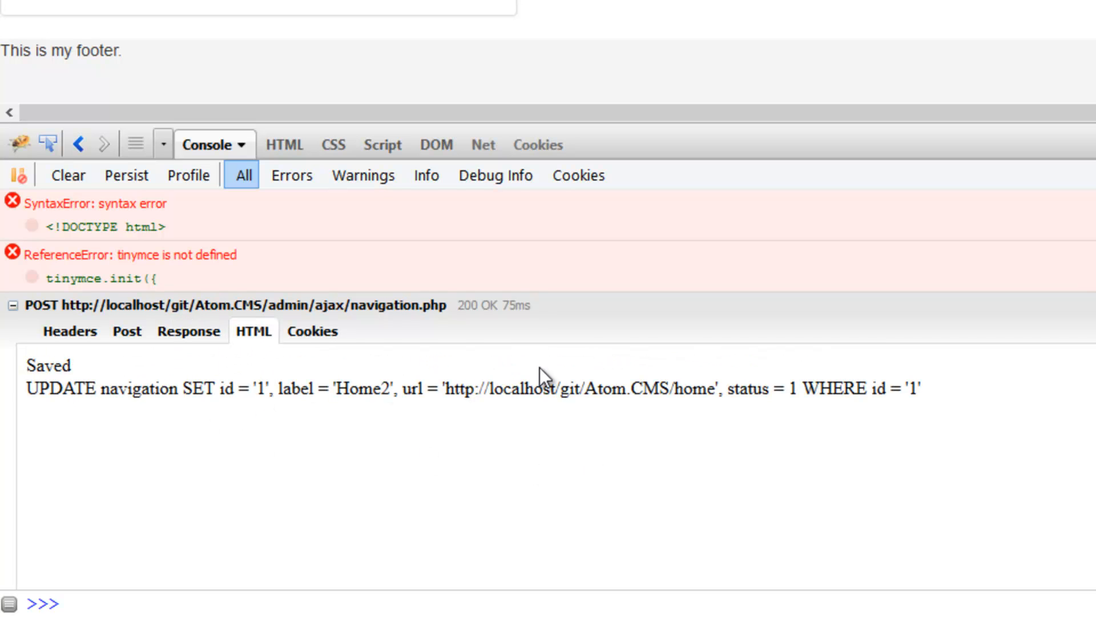